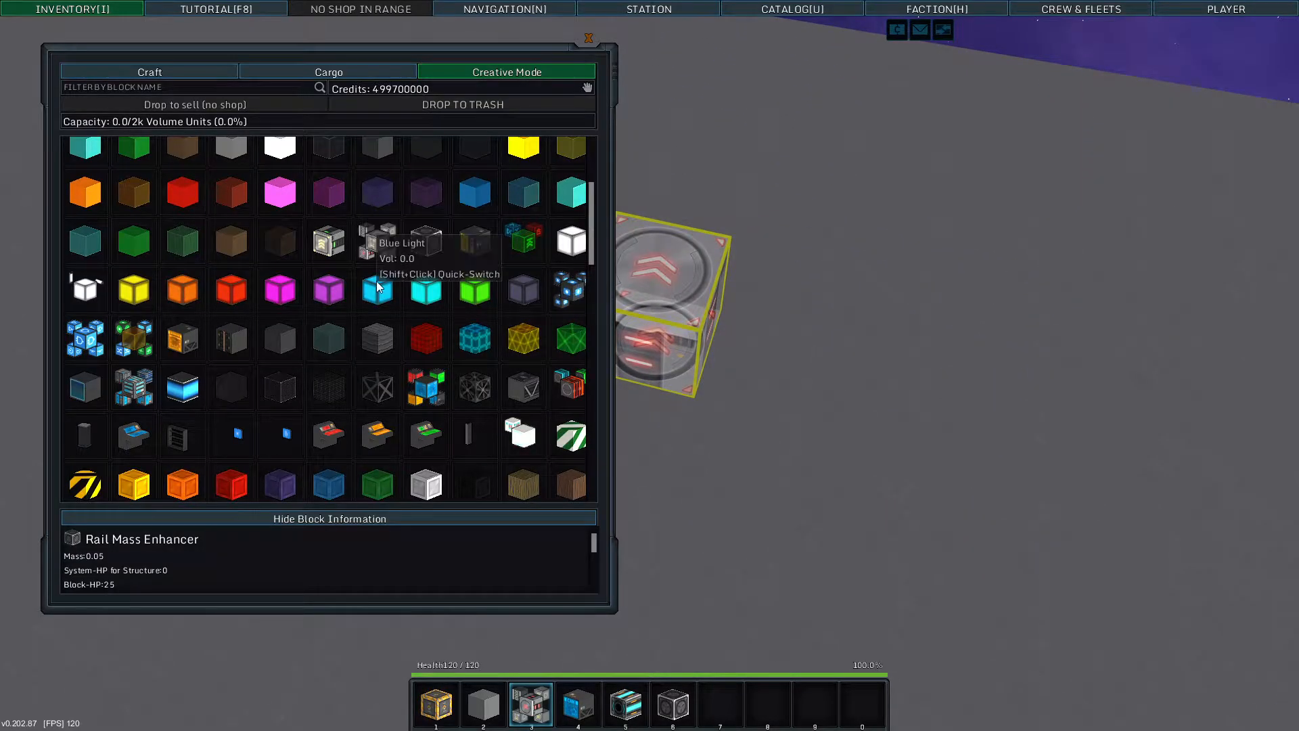
- Scroll down through the Creative Mode block grid to find the next block
scroll(down, 3)
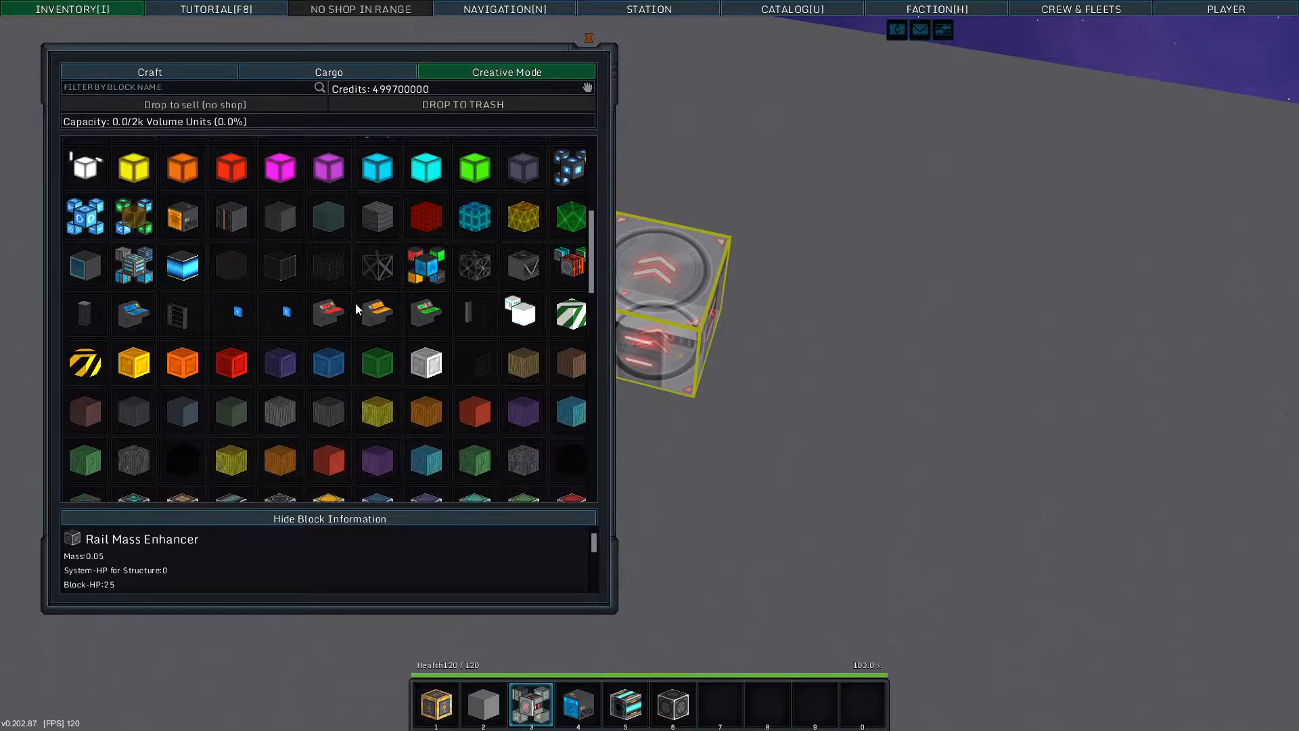
scroll(down, 3)
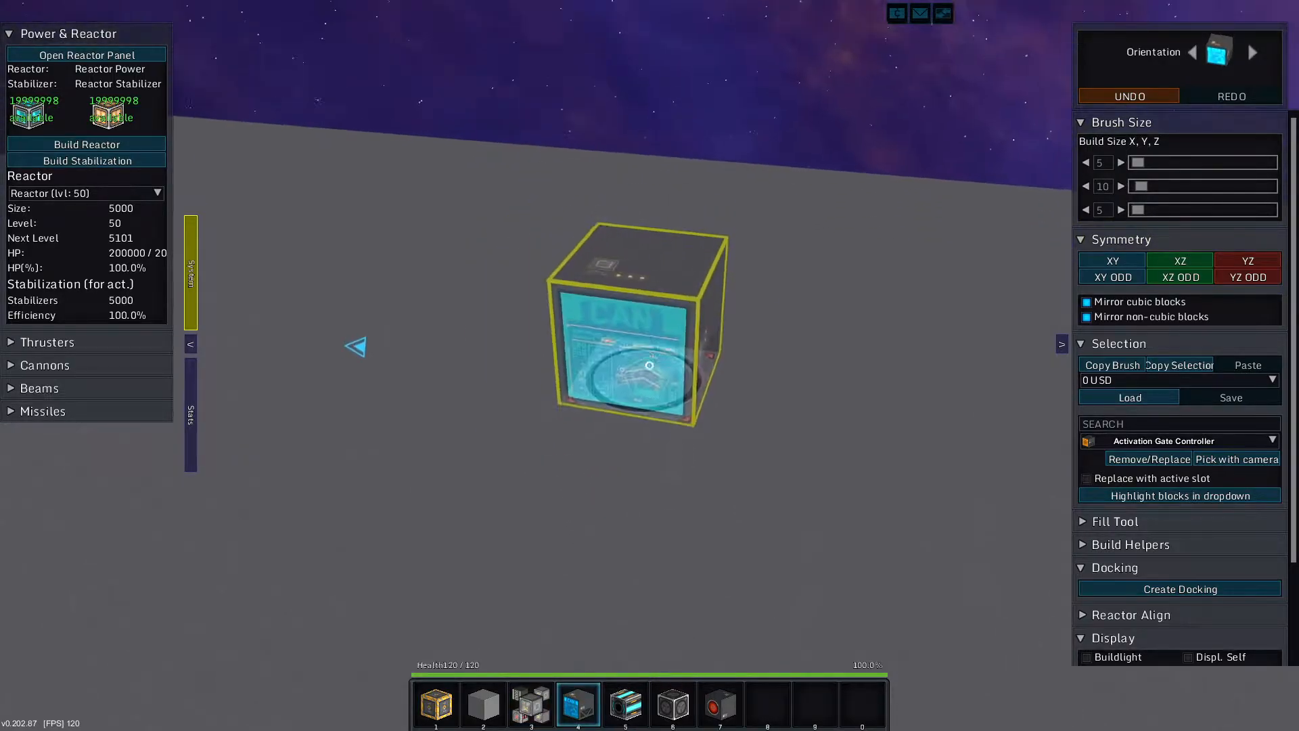
- Remove the test cannon blocks with the brush, leaving the rail docker on the floor
click(625, 706)
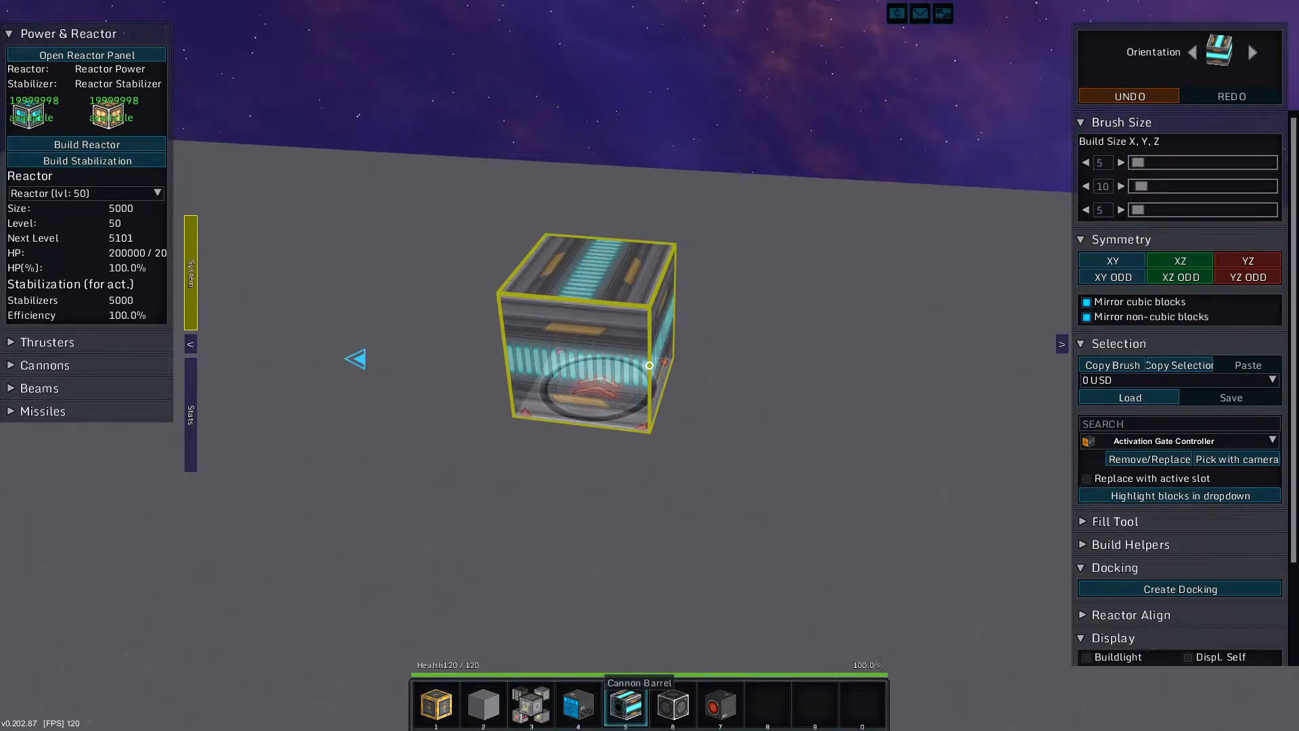
click(673, 705)
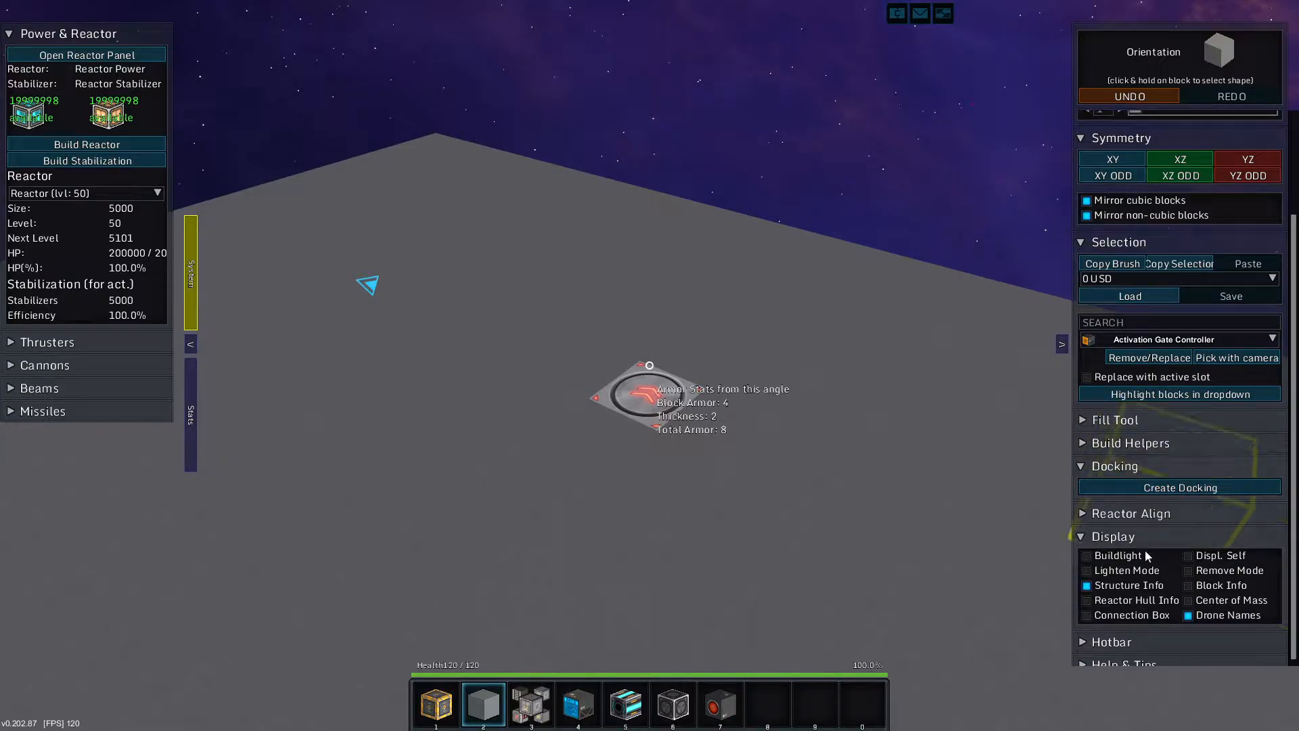
click(1178, 487)
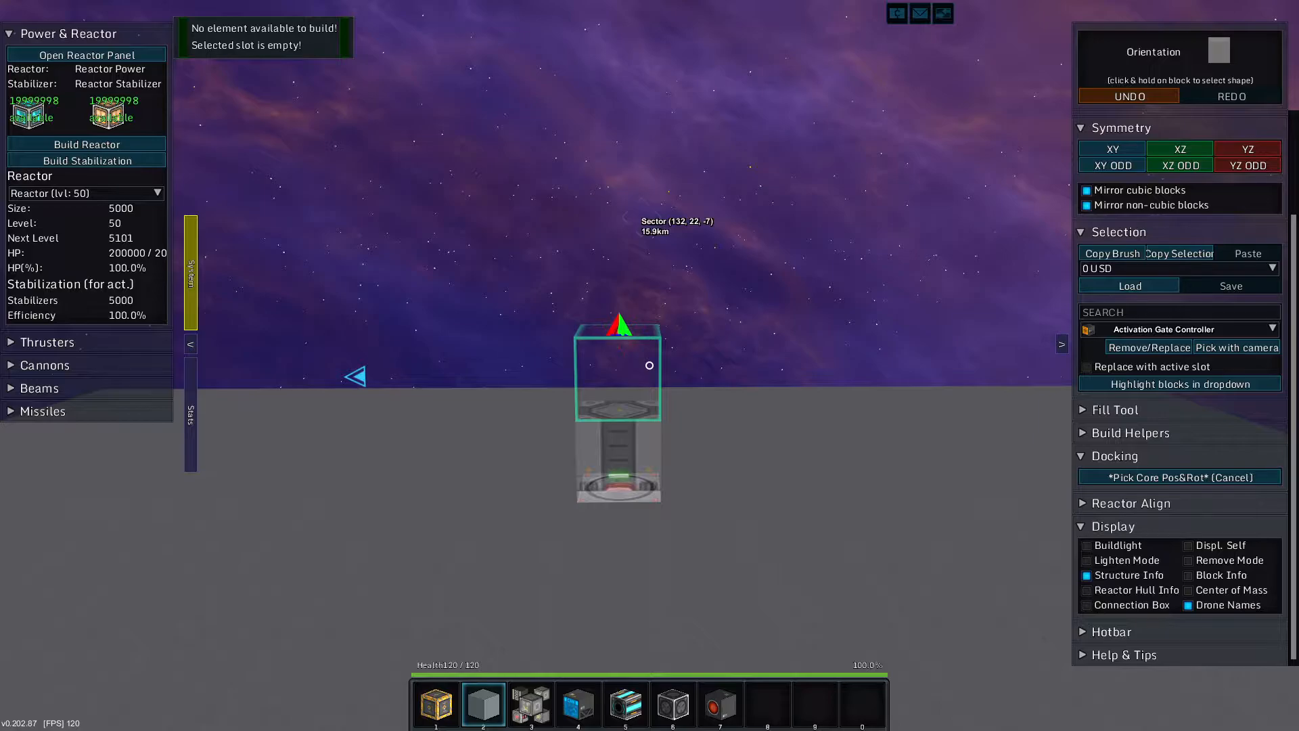
- Place the new dock's core on the docker, confirm its name, and enable YZ symmetry
click(1178, 476)
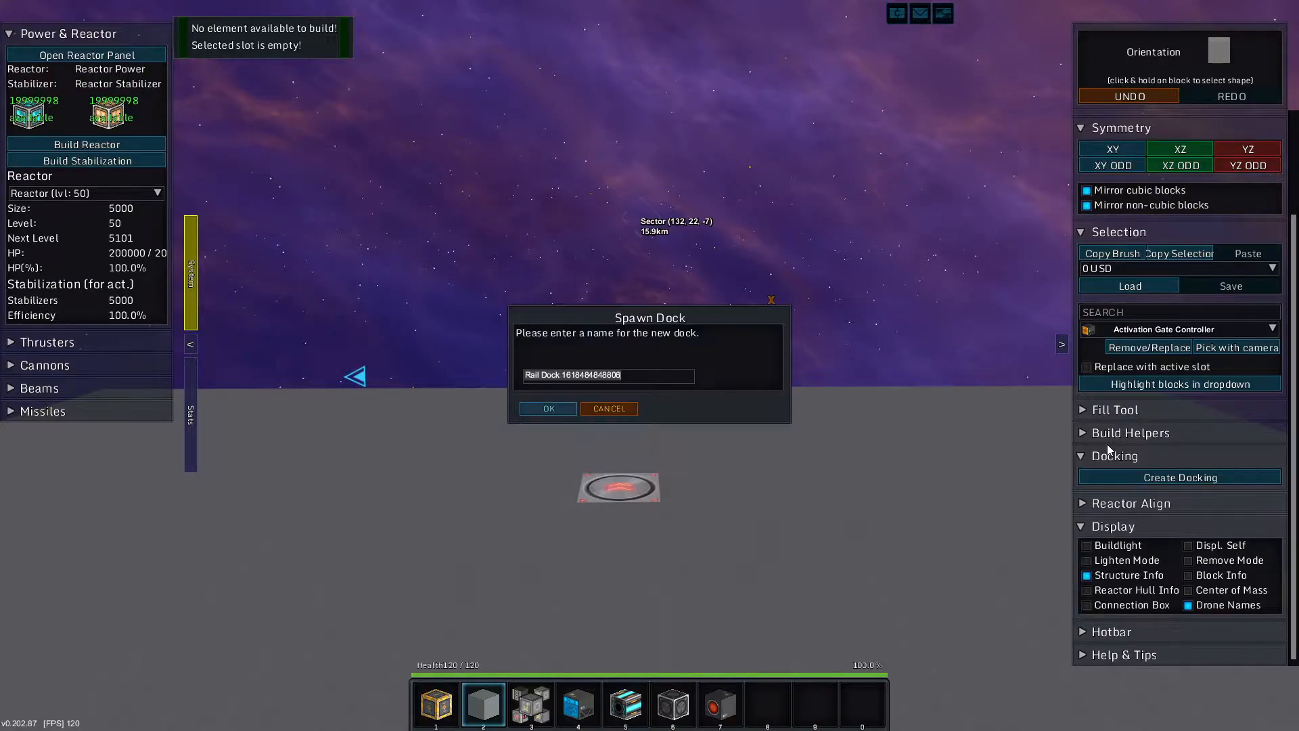
click(547, 407)
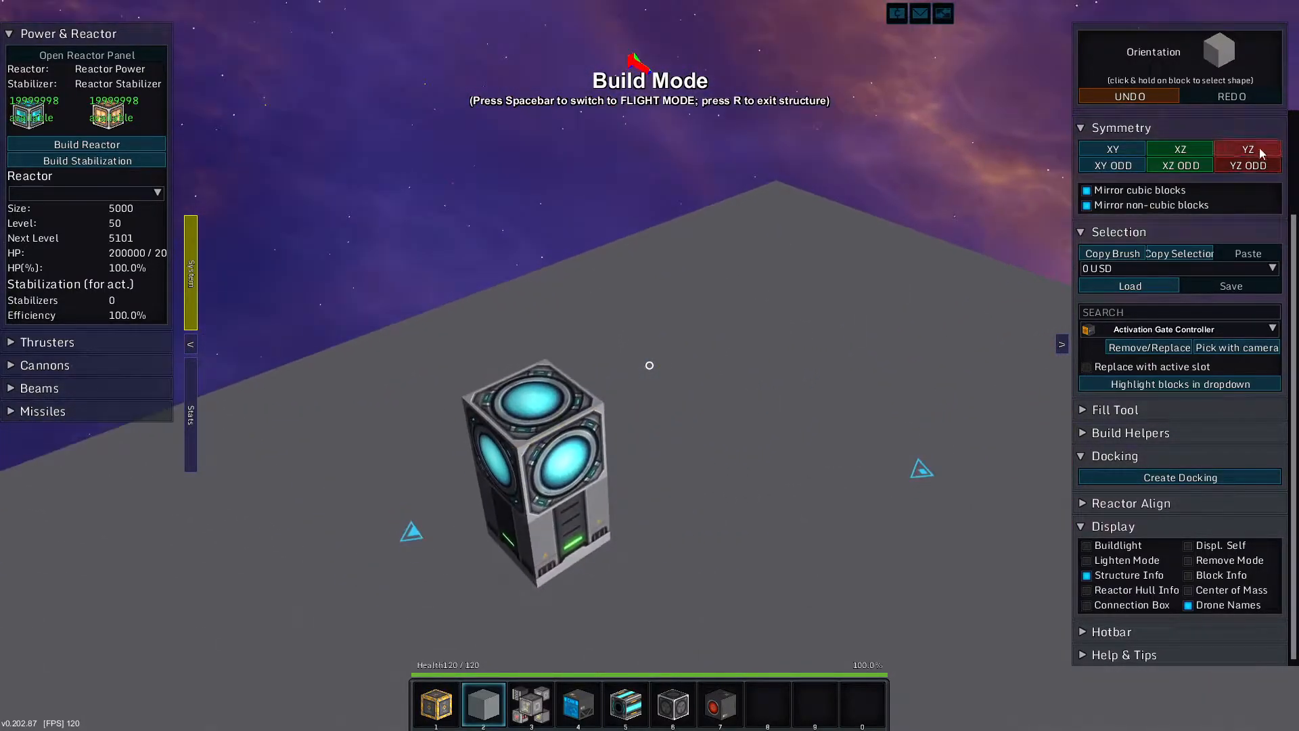
click(1247, 149)
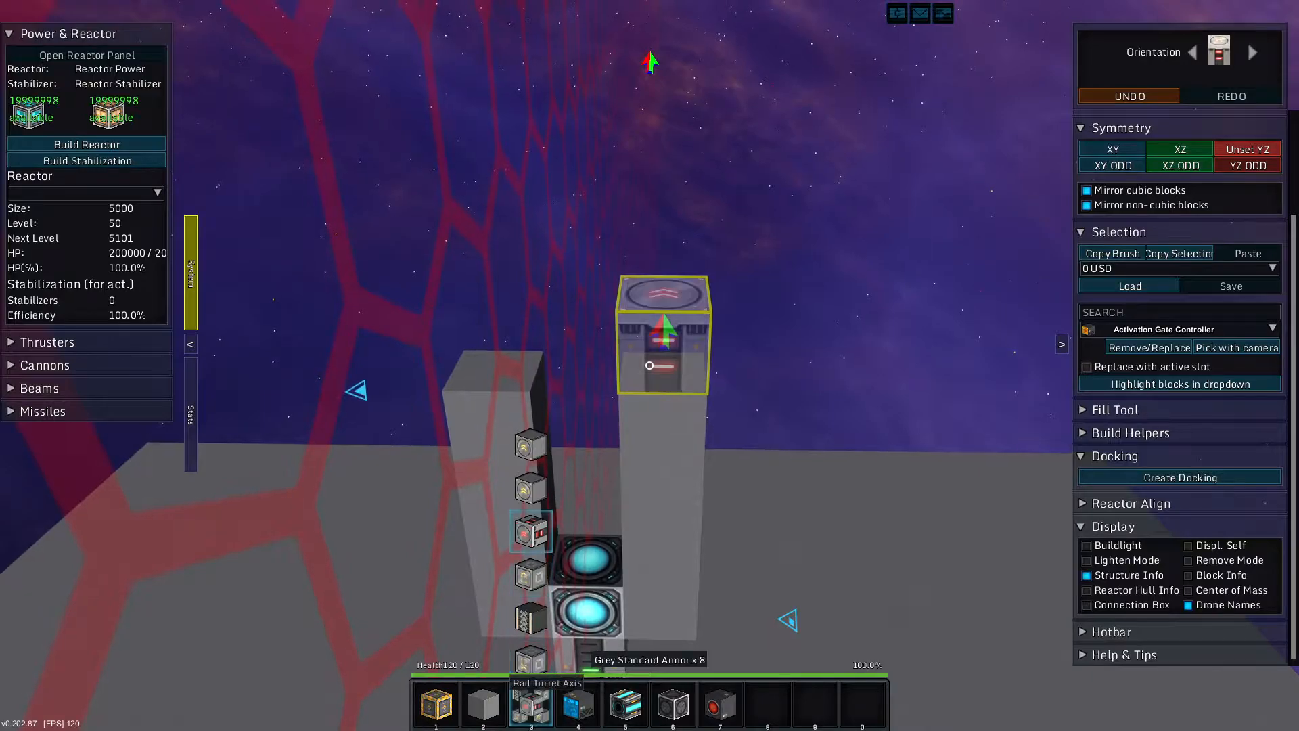
- Raise grey armour pillars, then set and confirm the second dock's core between them
click(1248, 149)
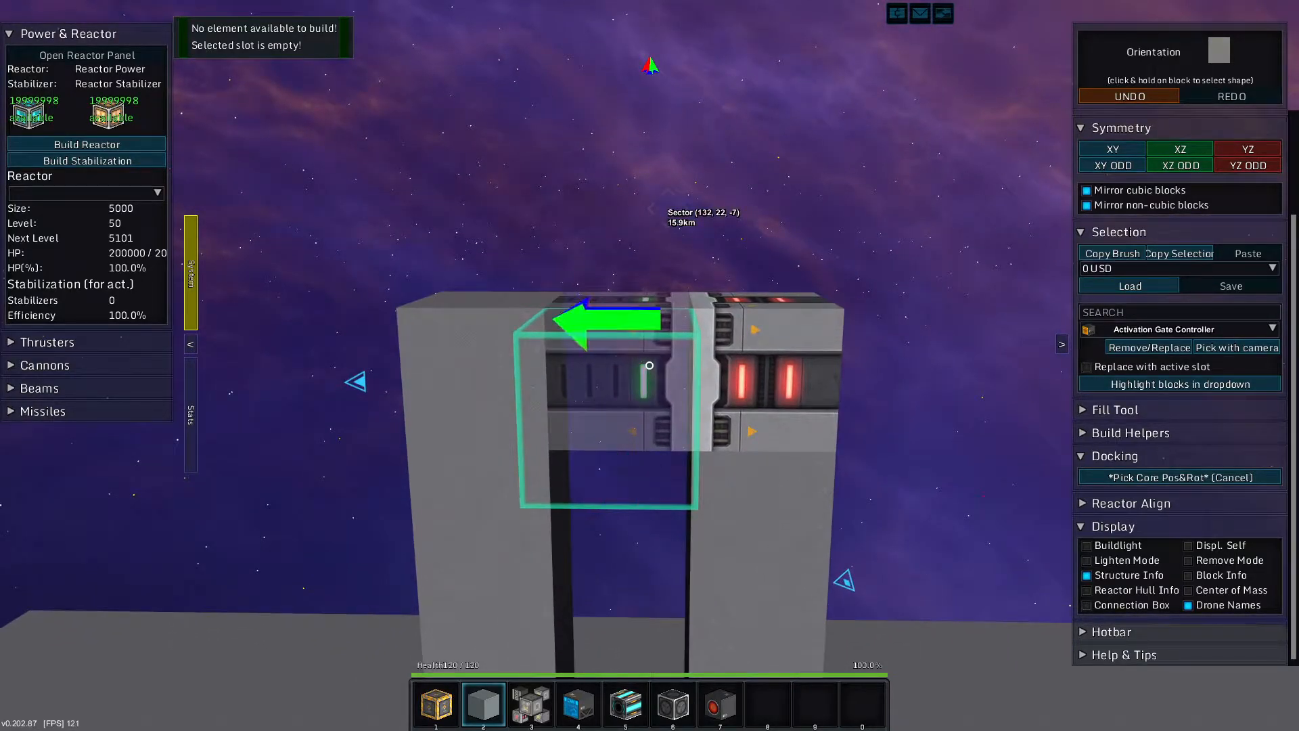
click(1179, 476)
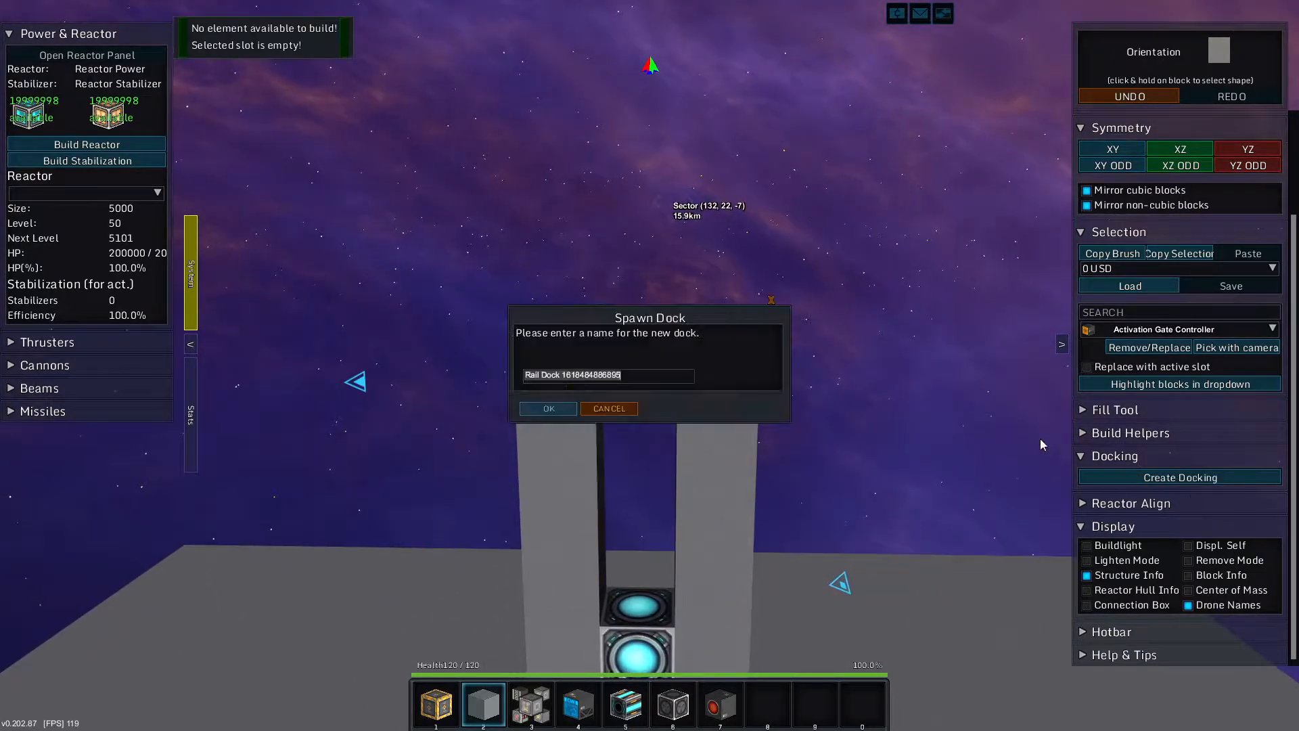
click(546, 408)
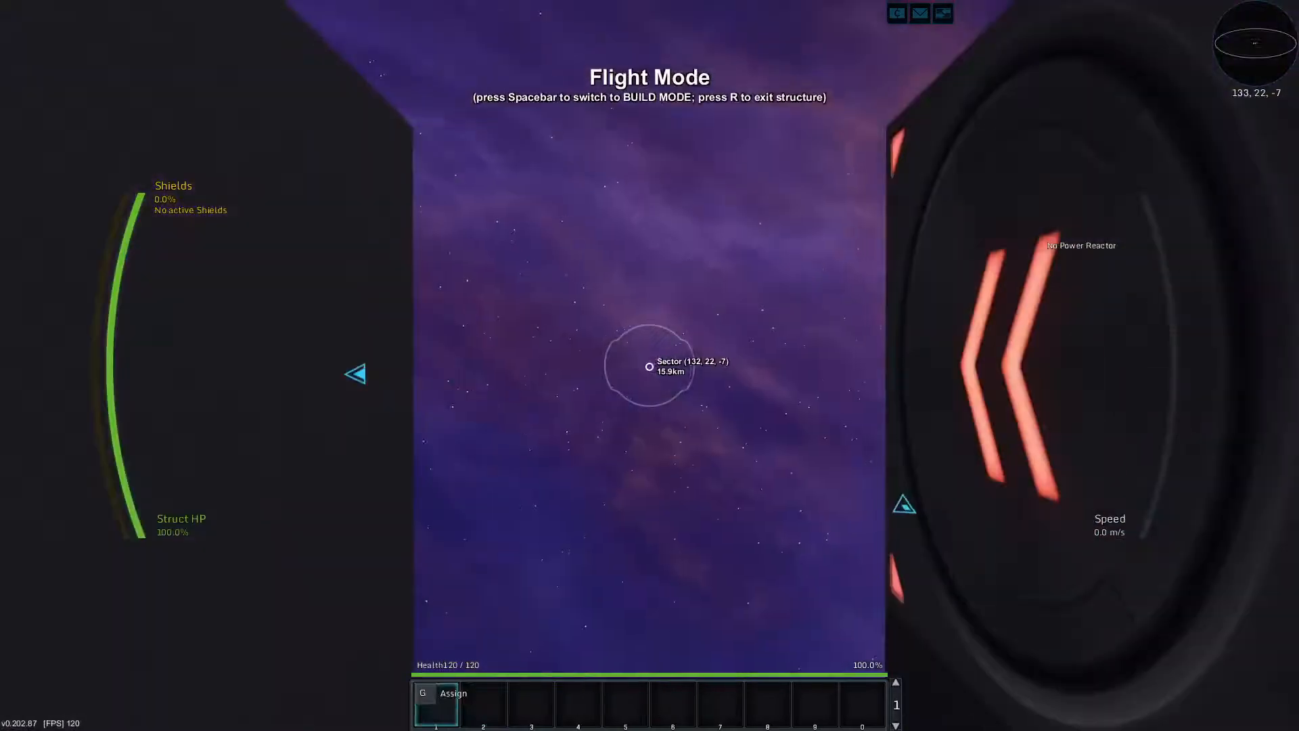
- Toggle between flight and build mode, ending in build mode on the turret
key(space)
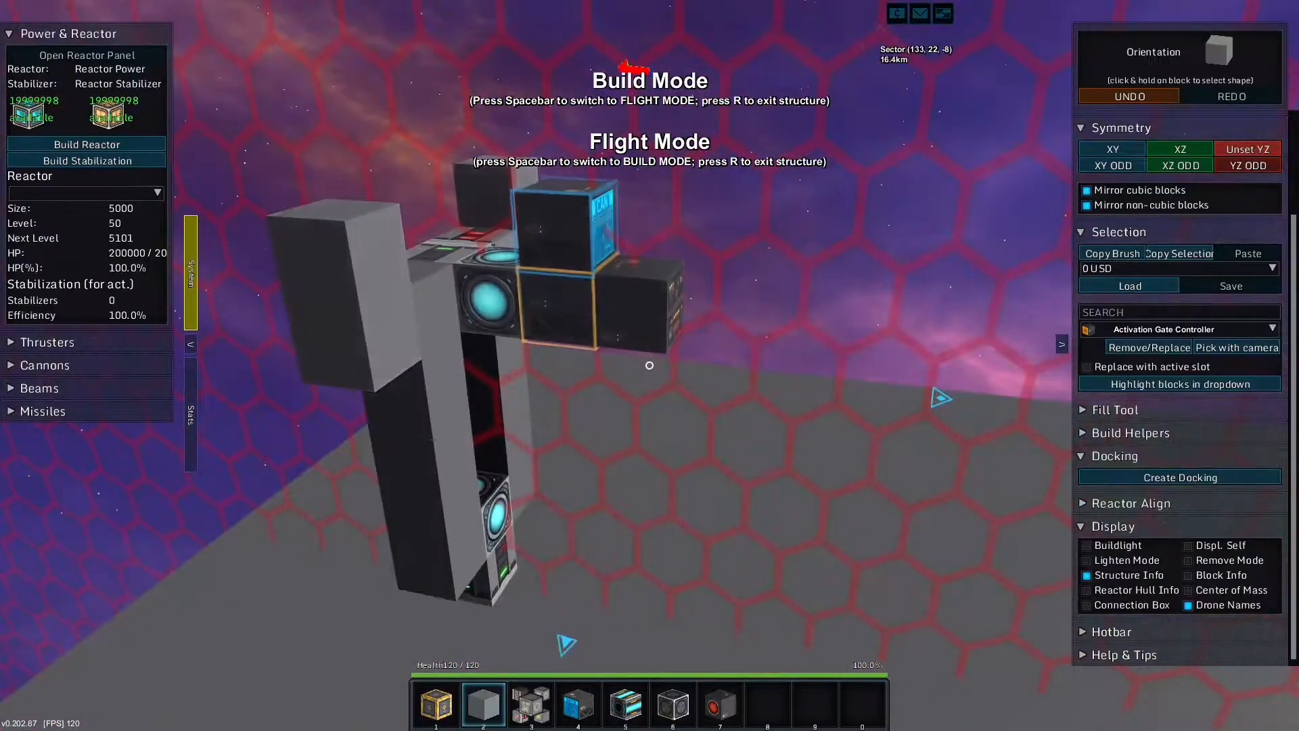
key(r)
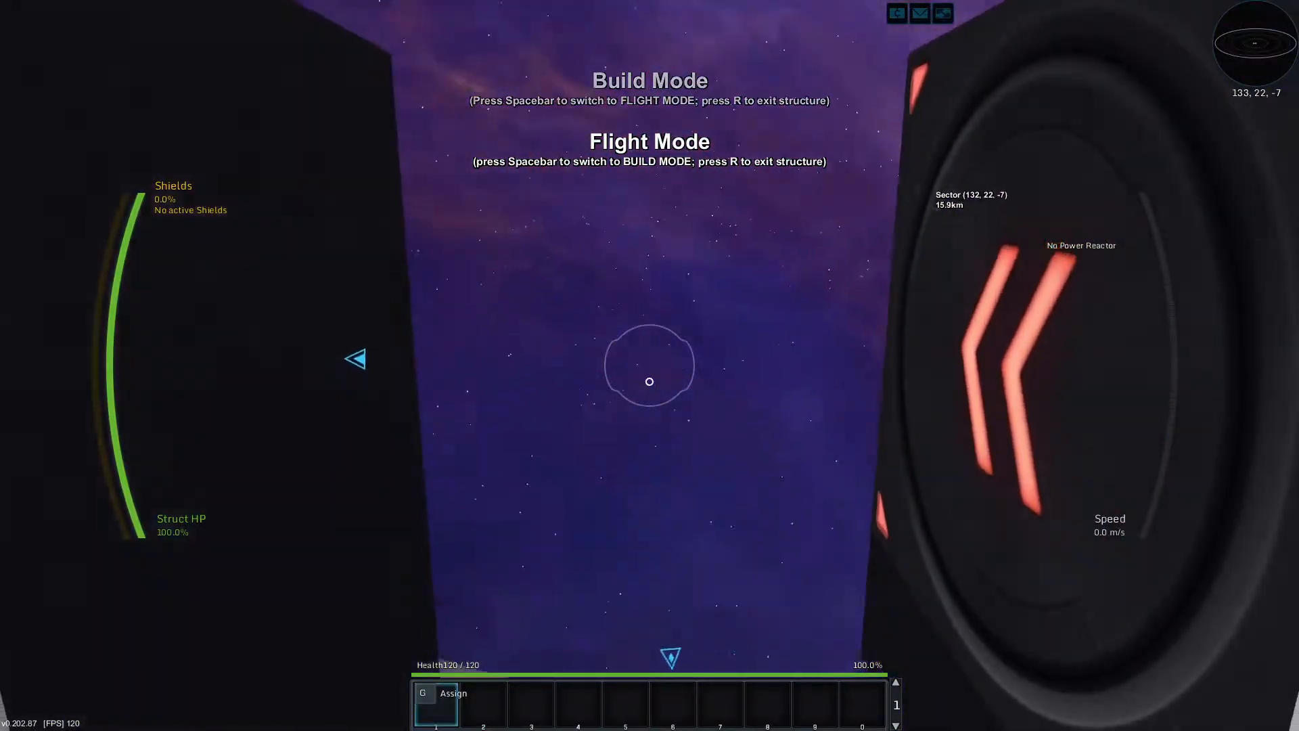
key(space)
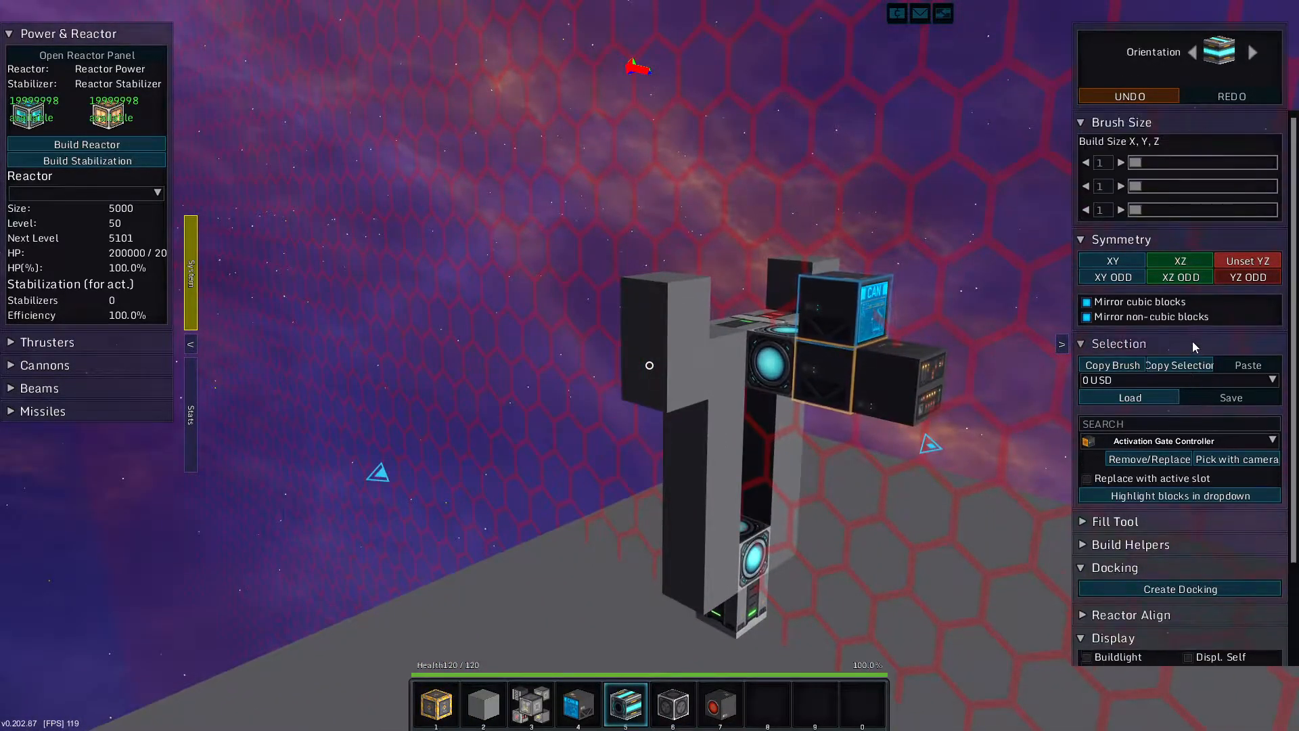
- Set Brush Size Z to 5 and place a long row of cannon barrels on the turret head
scroll(up, 3)
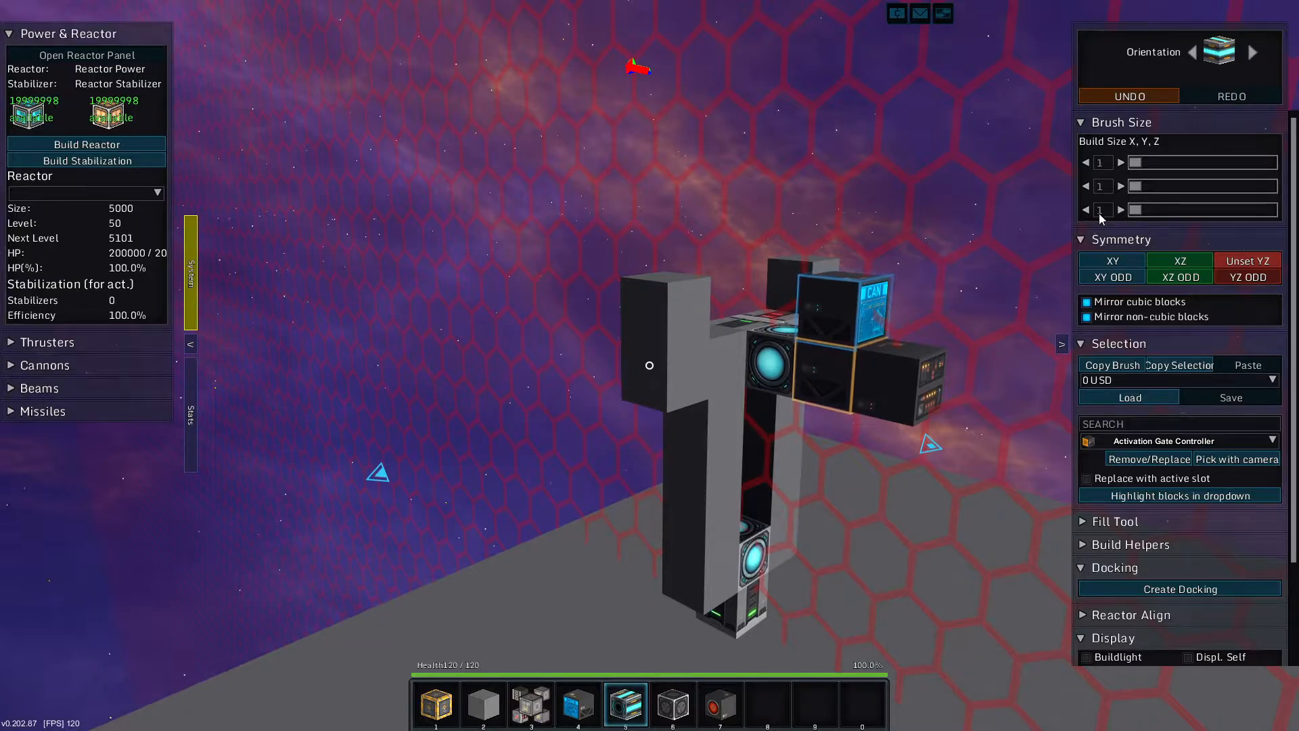
click(1120, 209)
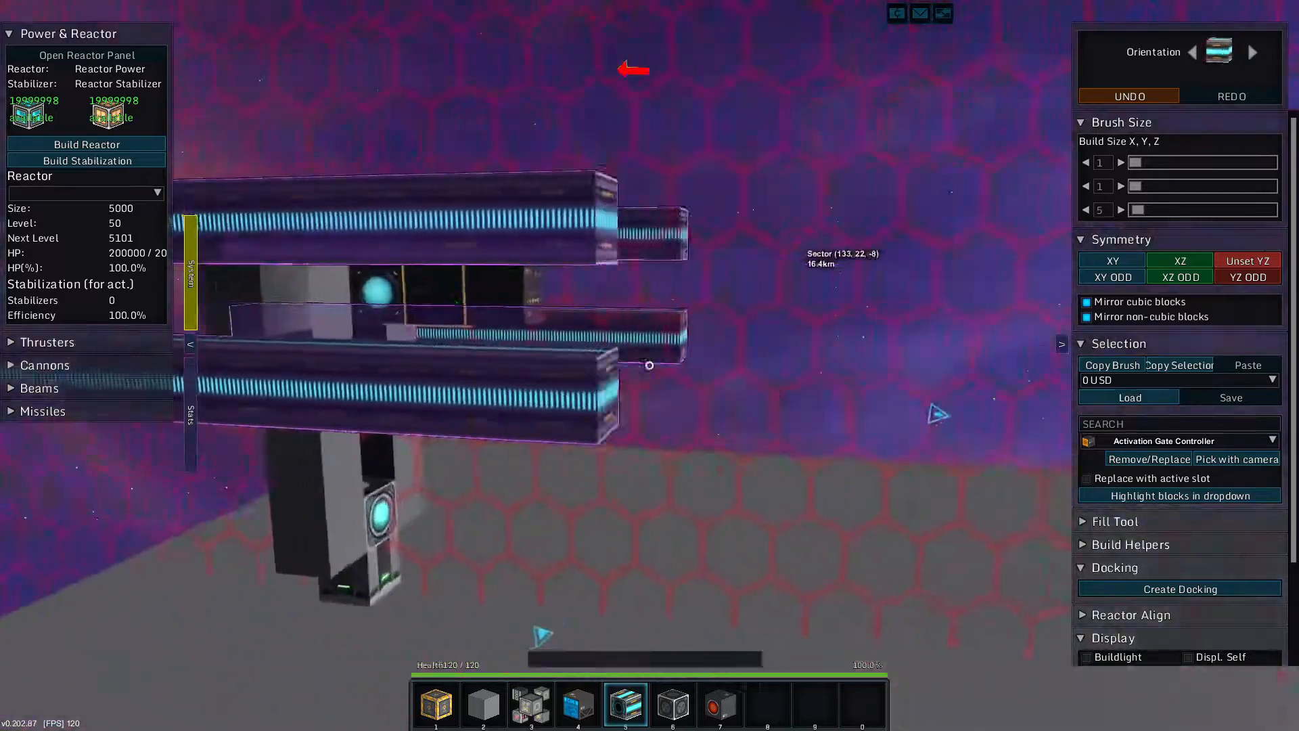
click(483, 705)
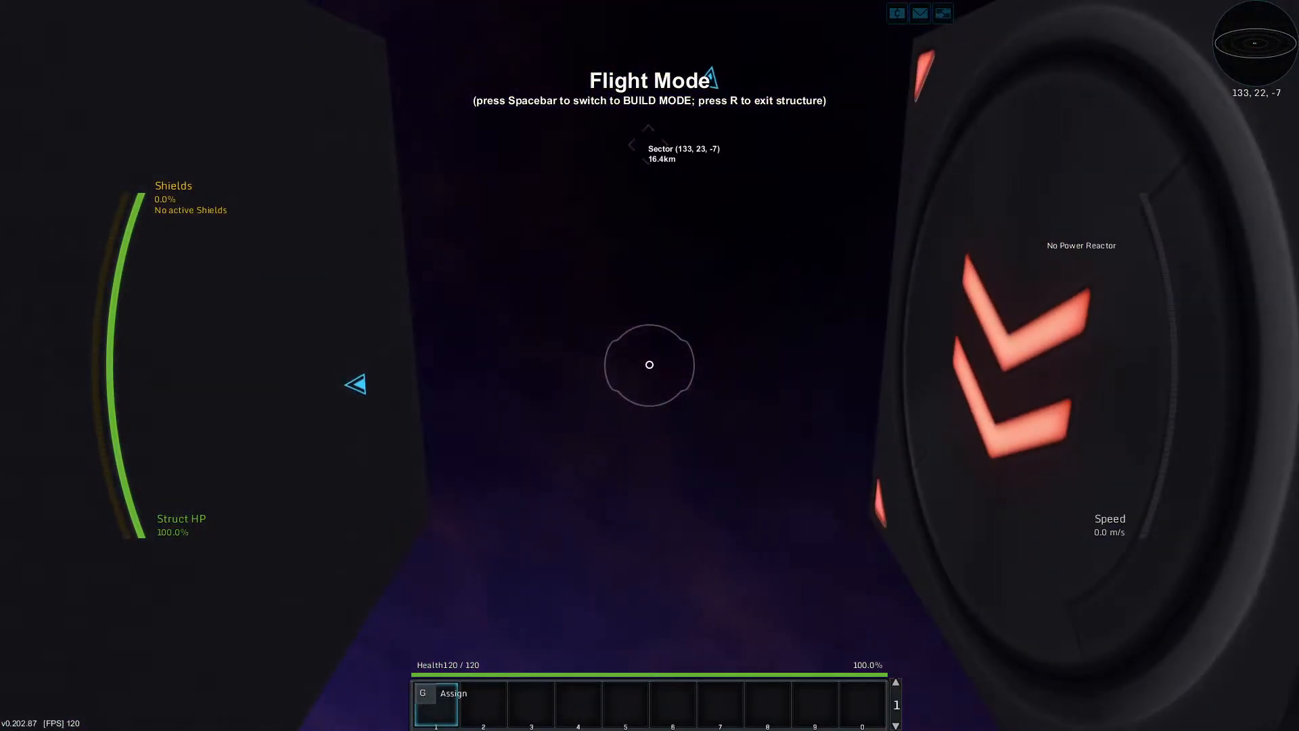
key(space)
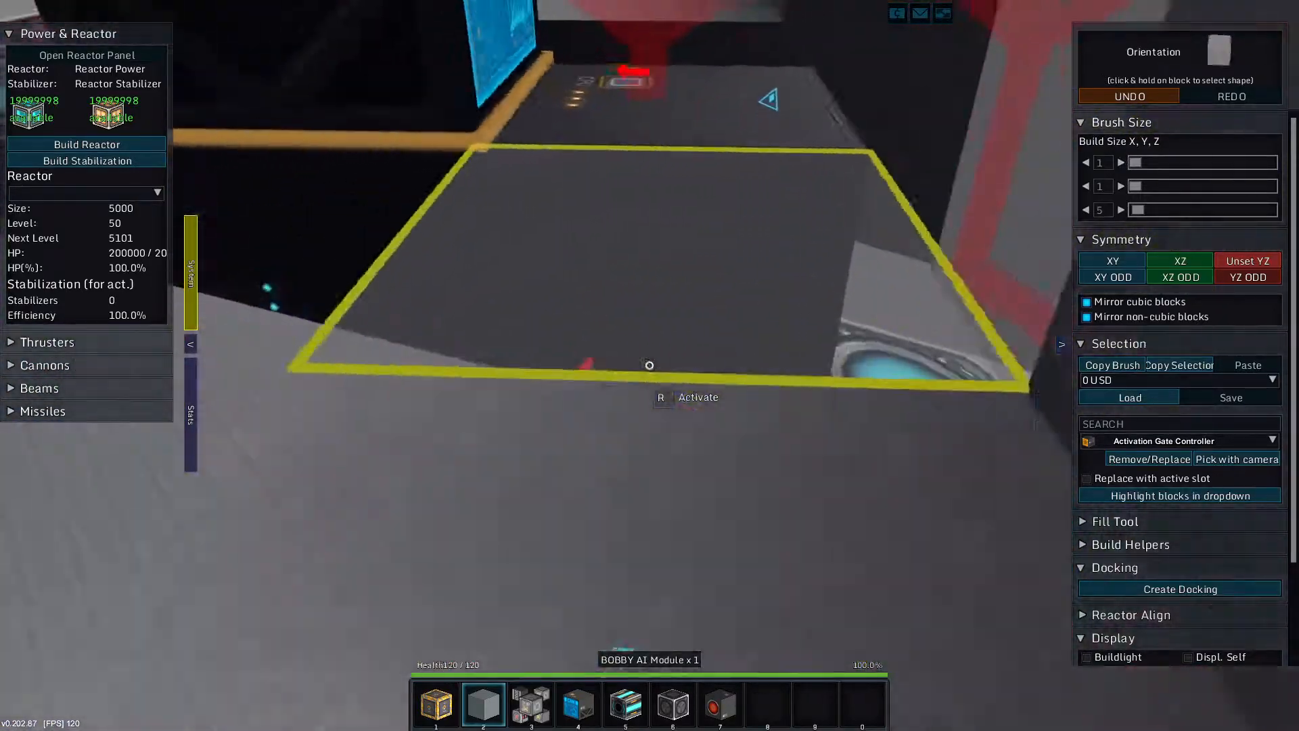
key(space)
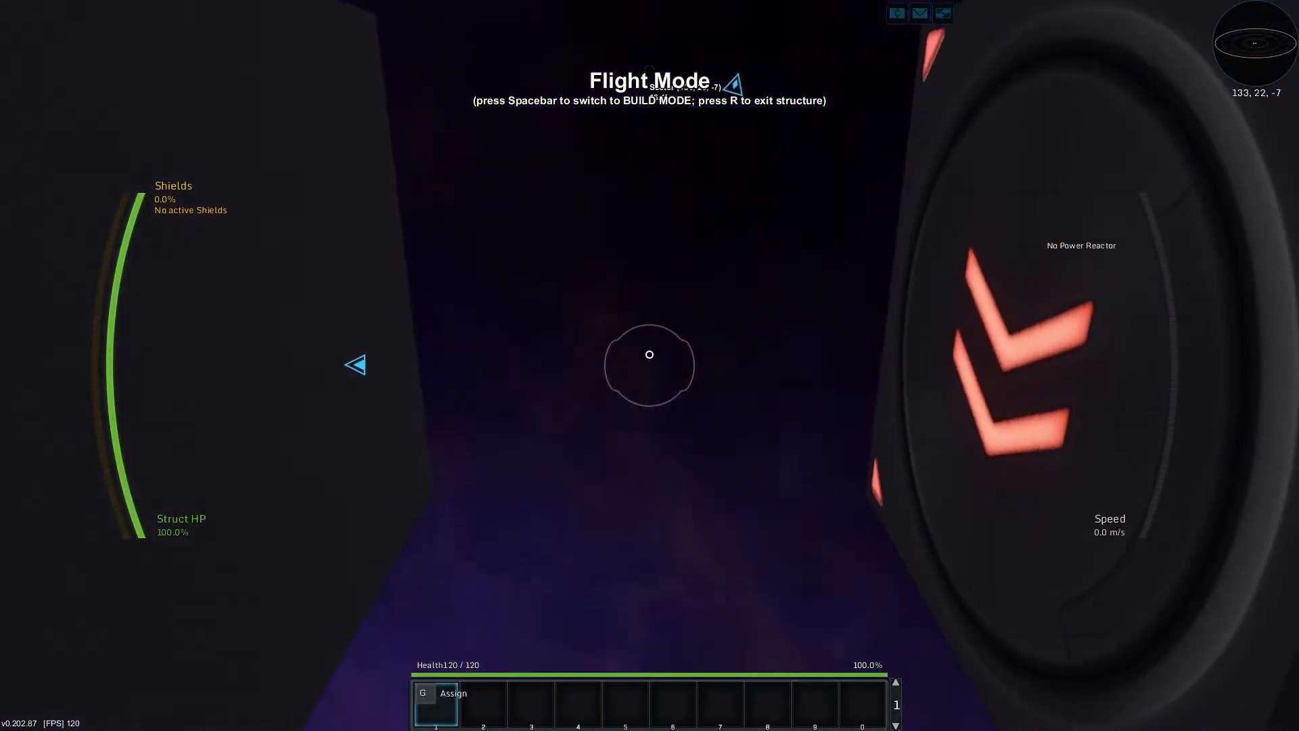
key(space)
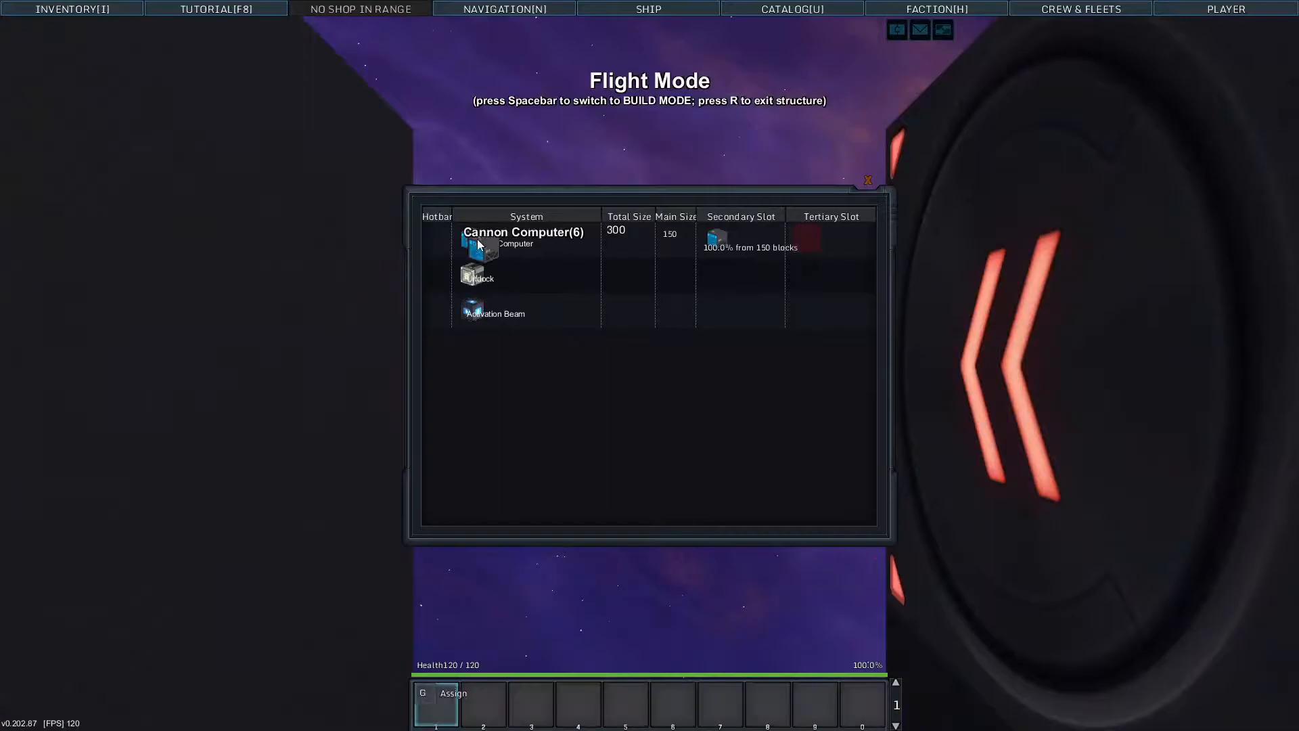
- Select the Cannon Computer weapon group in the Weapons list
click(868, 180)
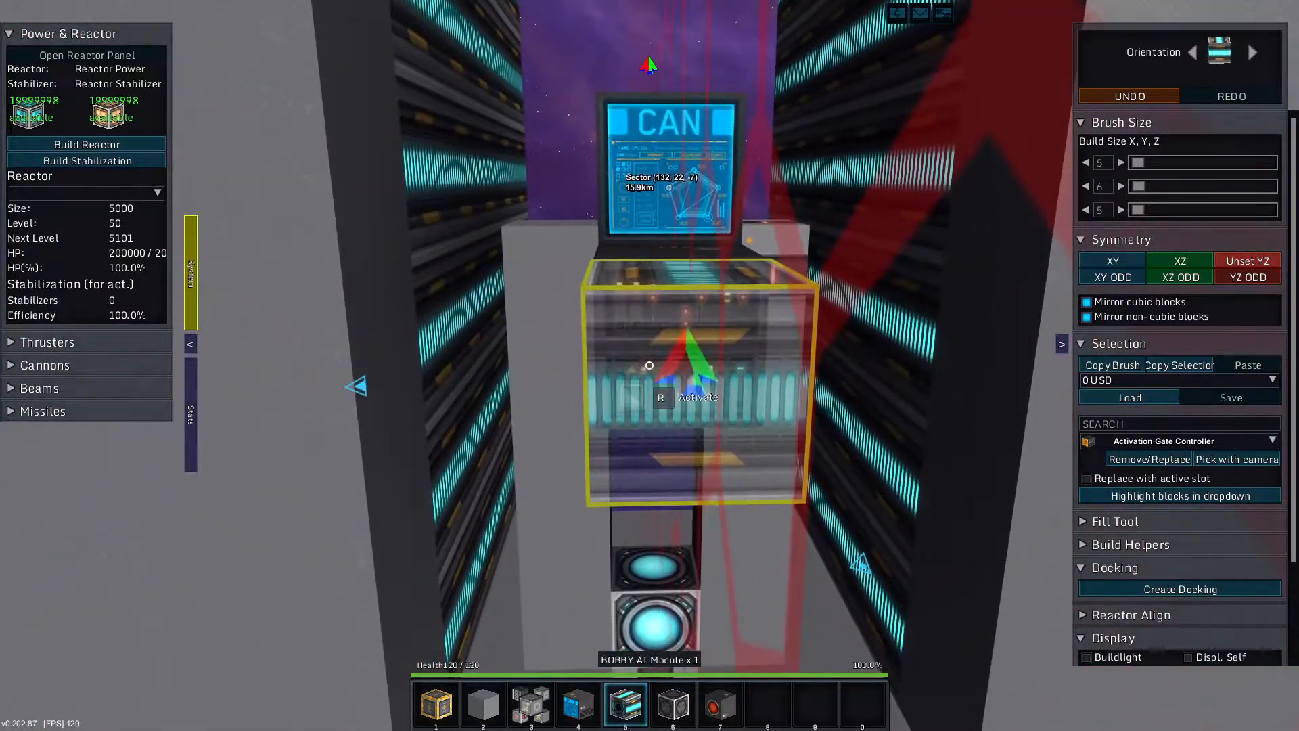
- In the Bobby AI settings, cycle missile damage prioritization through Random and Lowest back to Highest
click(697, 396)
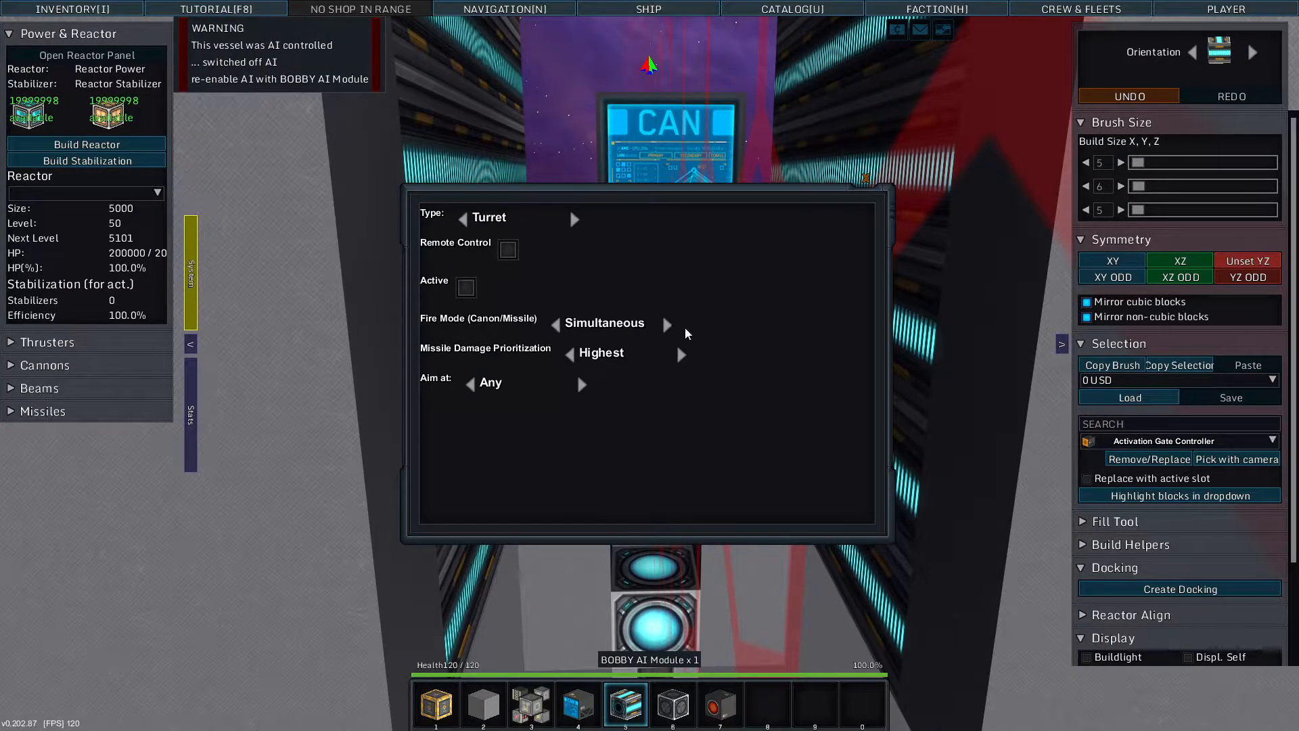
mouse_move(584, 396)
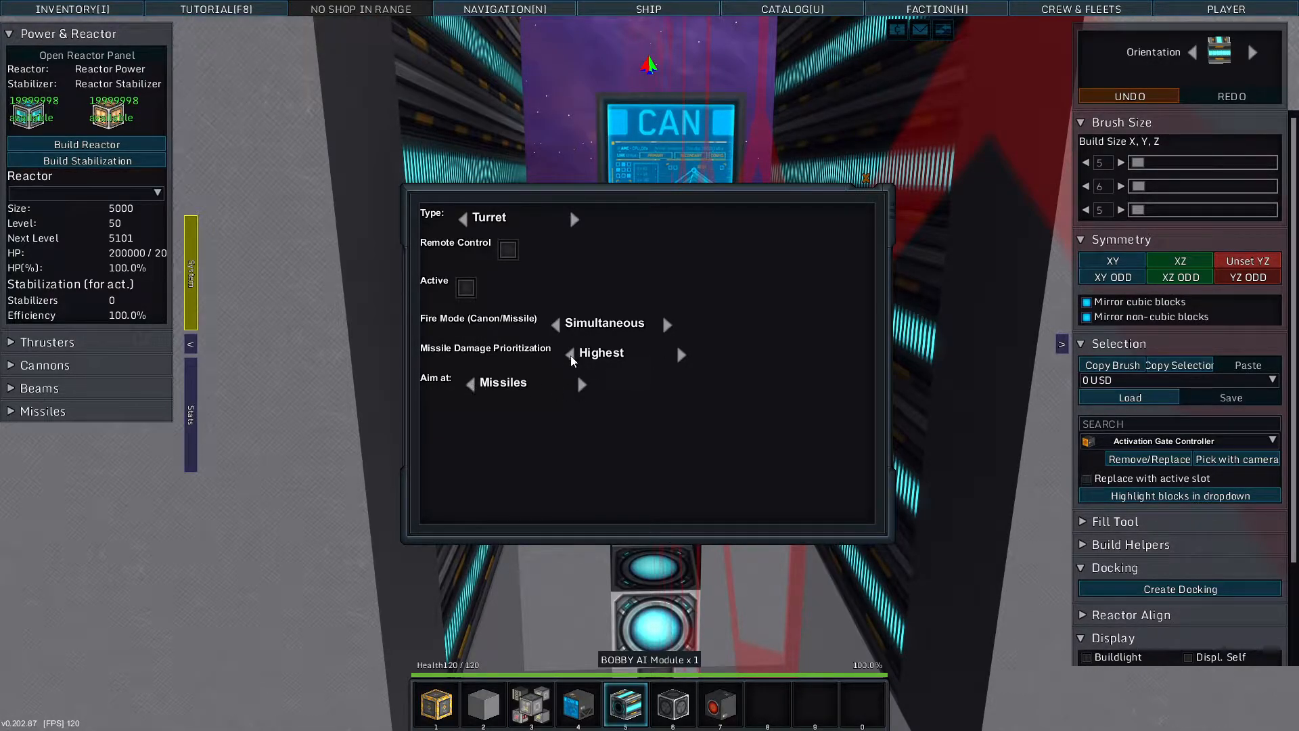
click(679, 355)
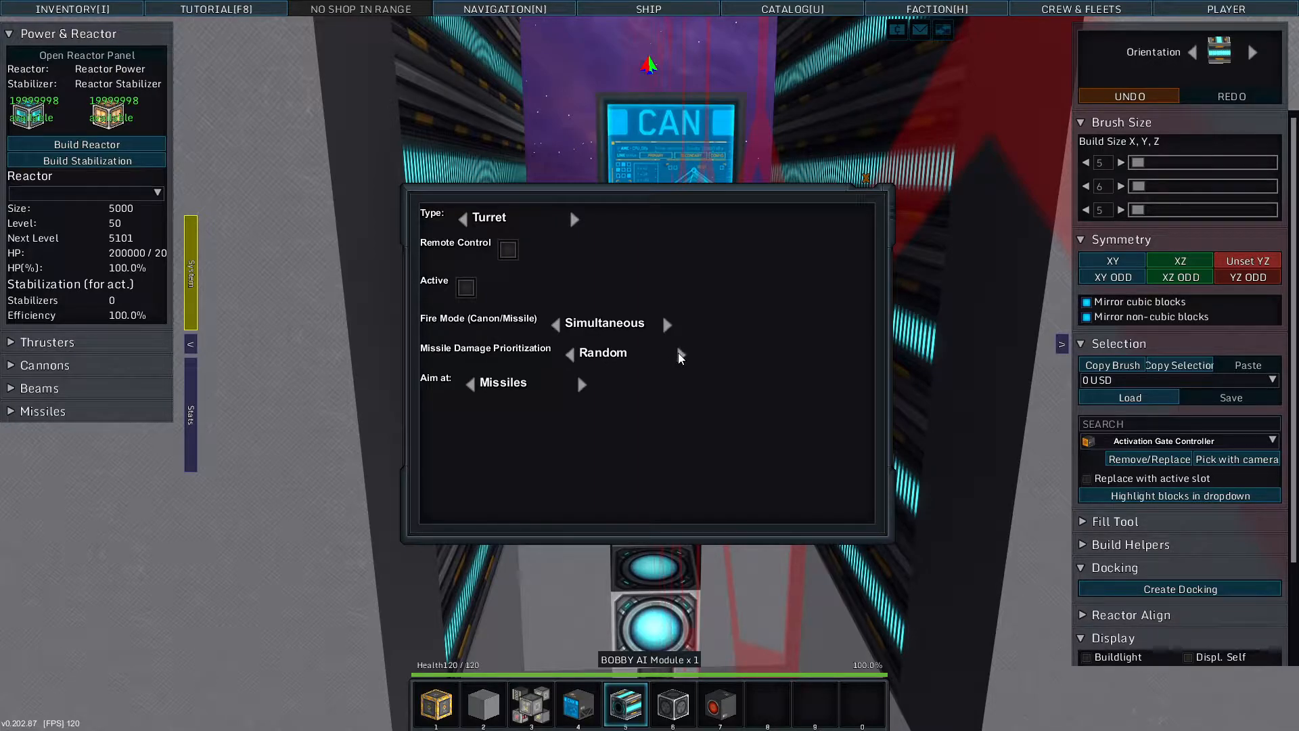
click(570, 354)
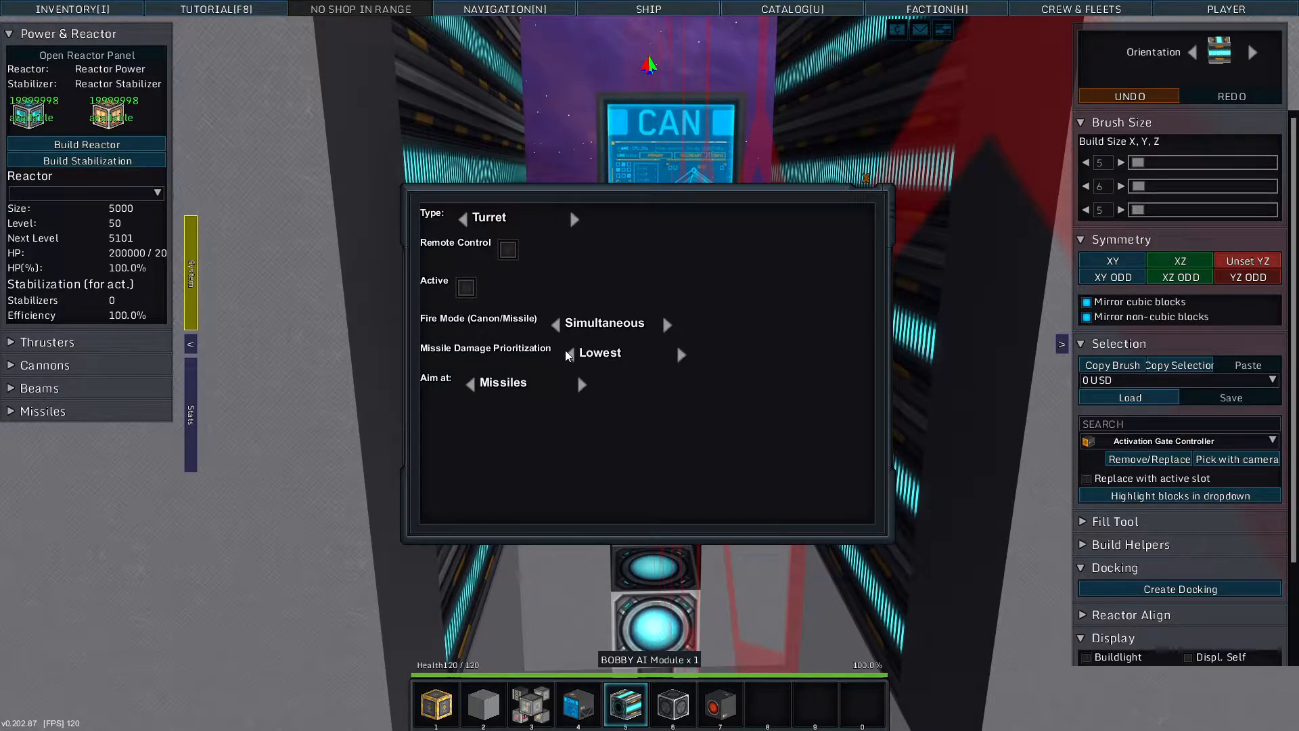
click(568, 355)
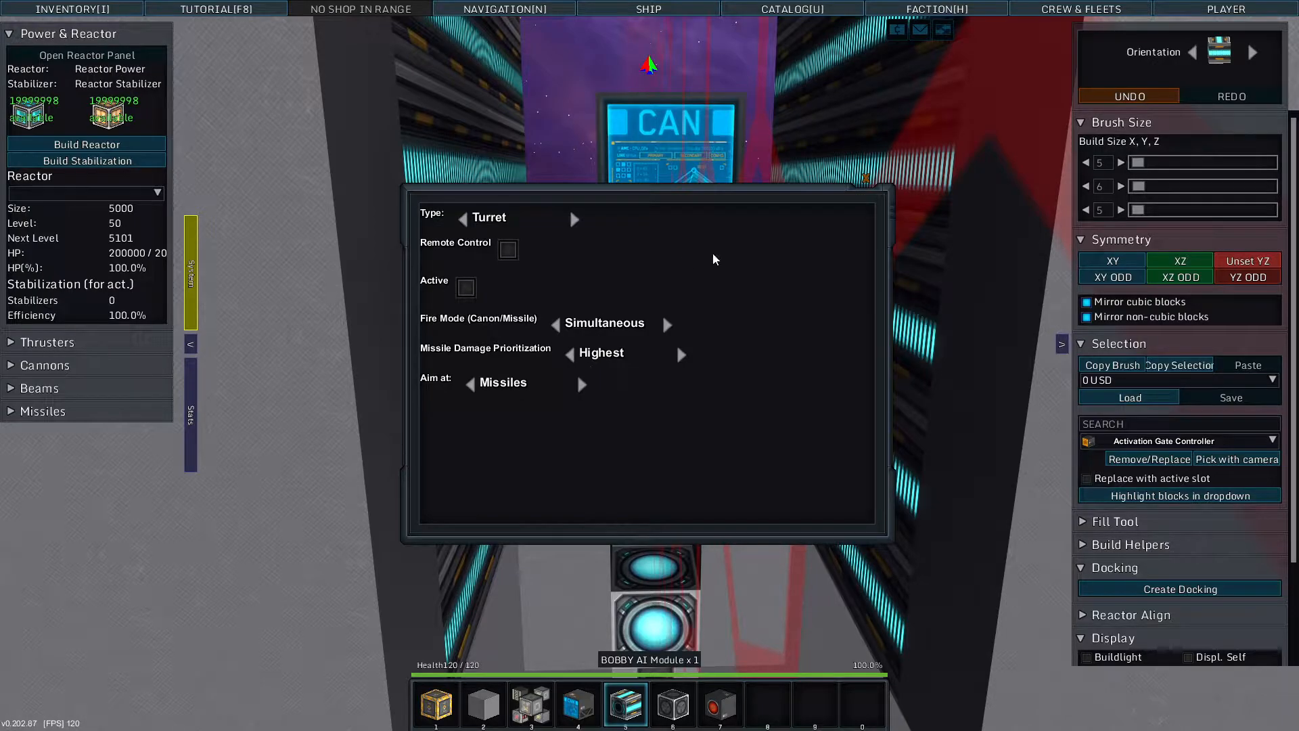
mouse_move(492, 234)
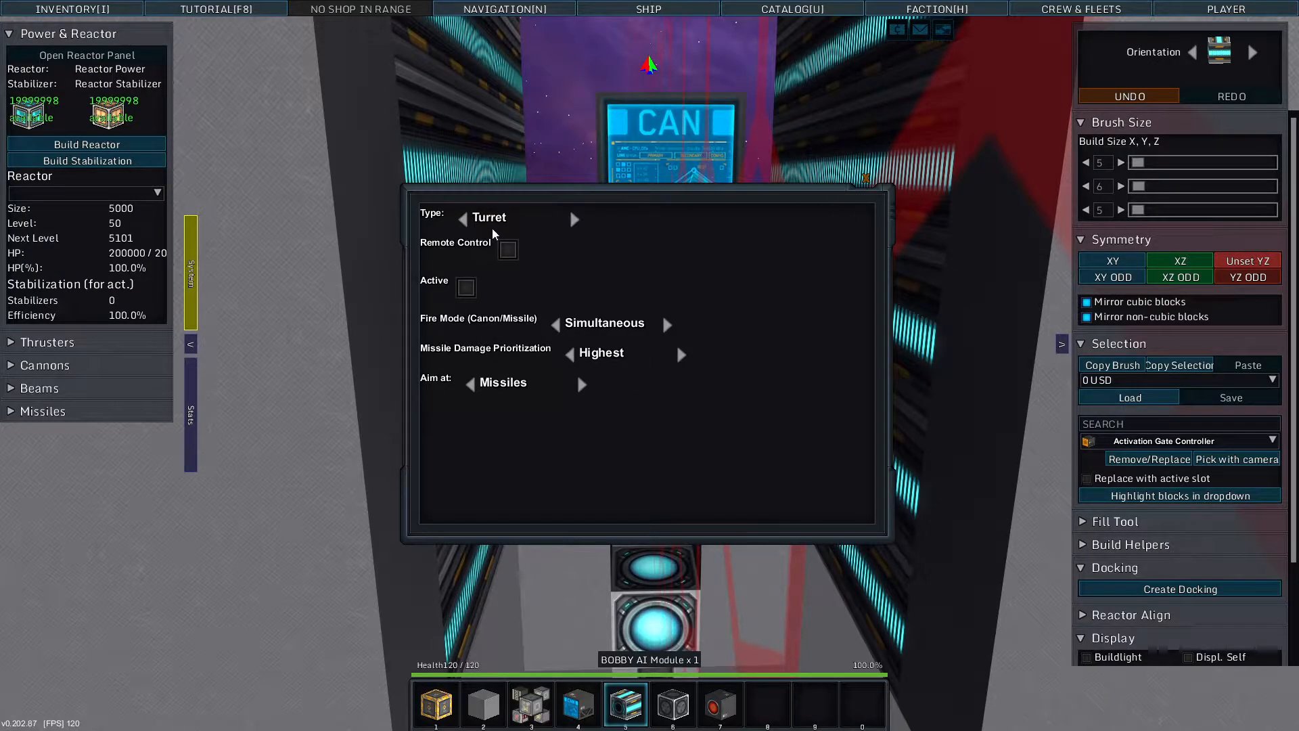
mouse_move(596, 419)
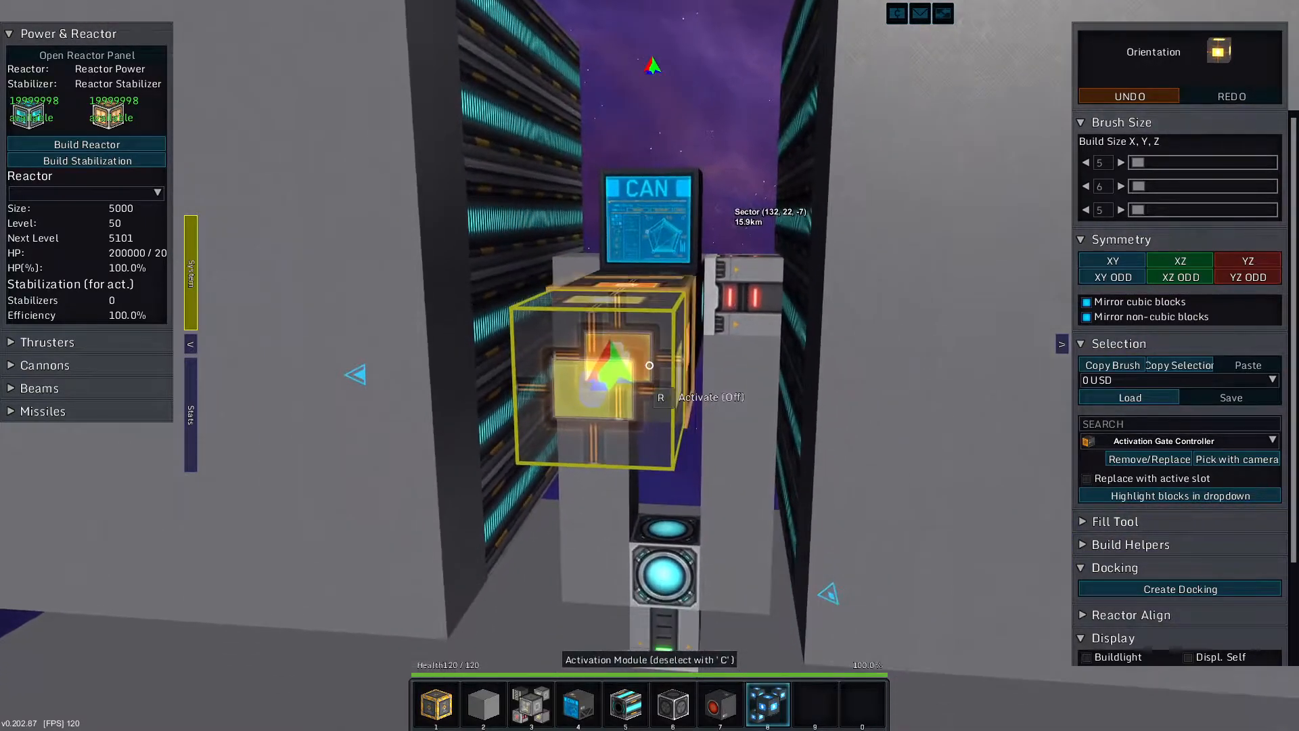
- Enter build mode on the turret to inspect the missile computer, then exit
key(r)
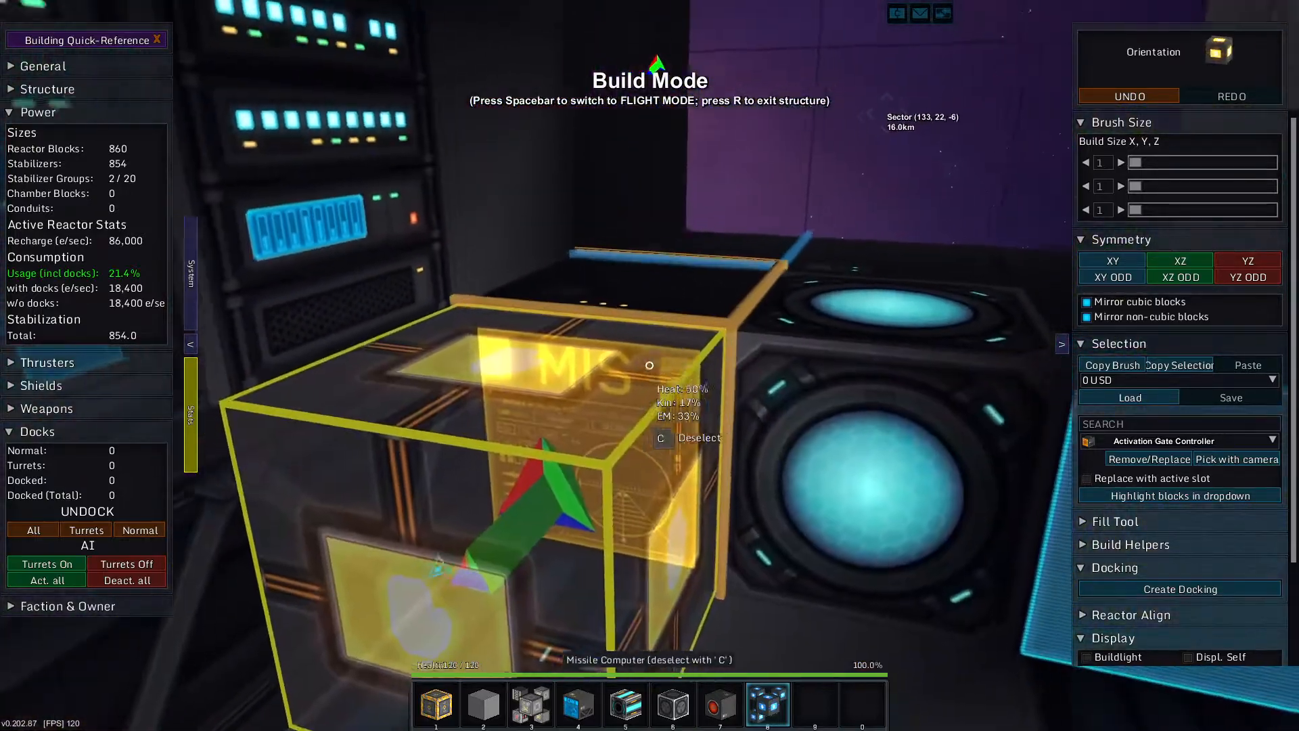
key(space)
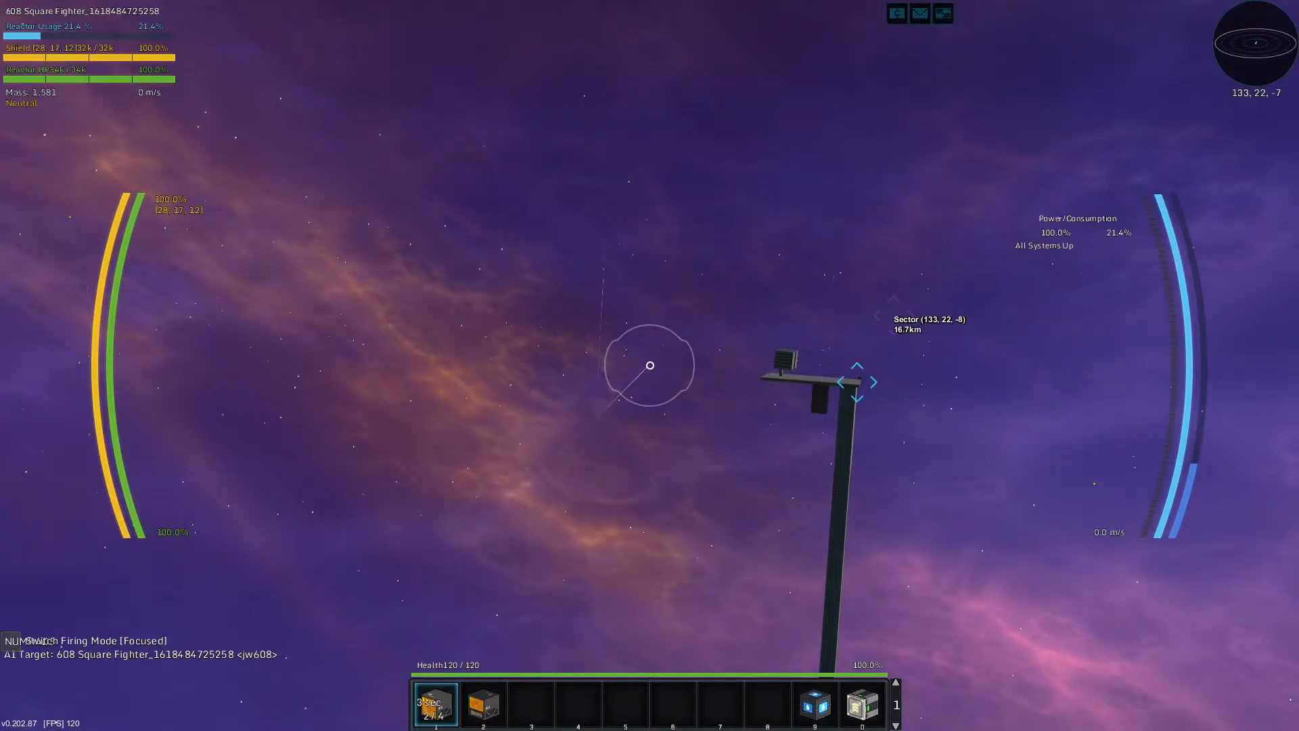
- Fly the fighter toward the target and fire its weapons to test the turret
key(w)
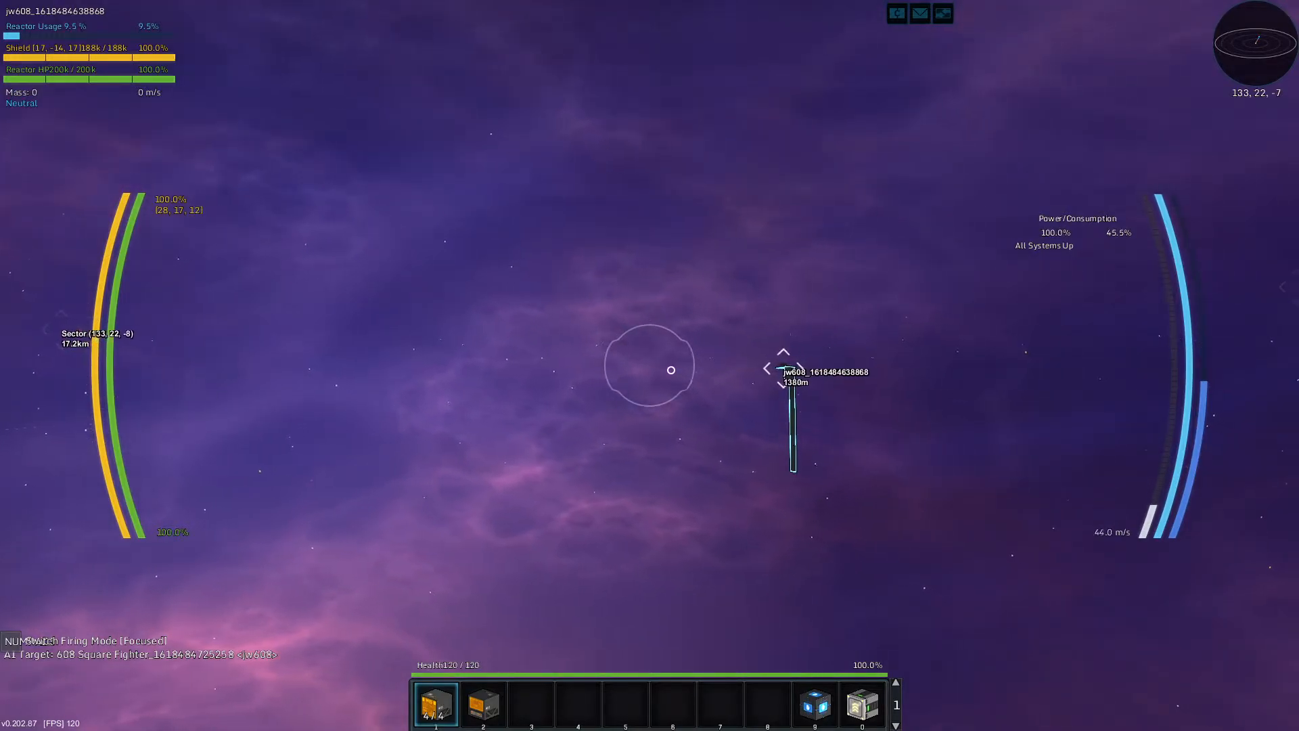
click(648, 366)
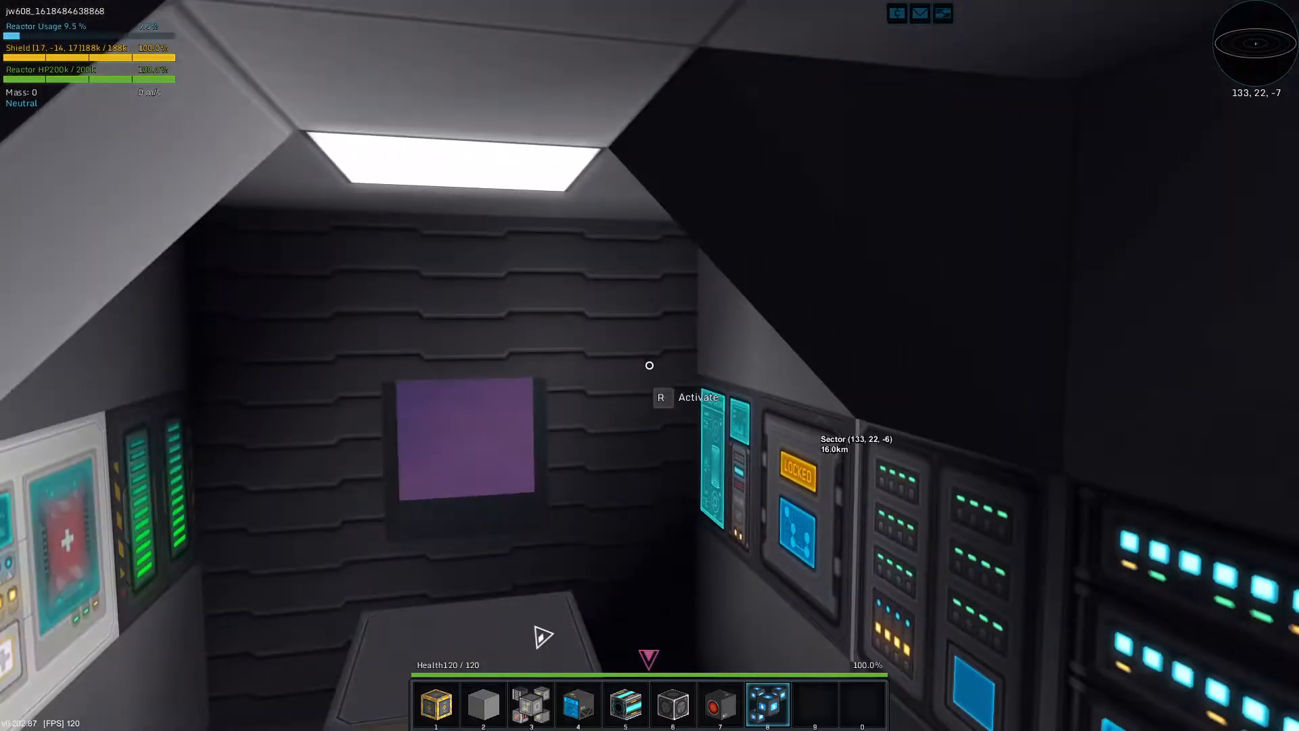
mouse_move(650, 364)
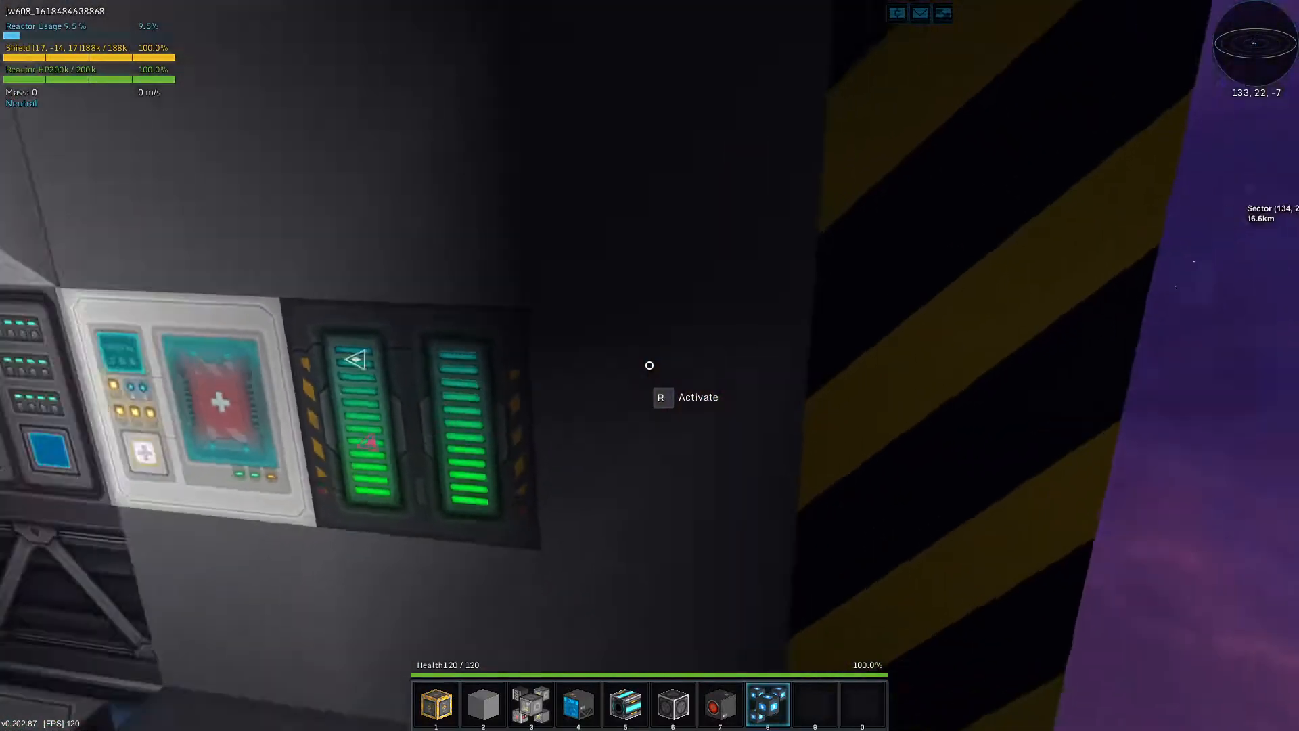
mouse_move(650, 366)
text(/destroy_entity)
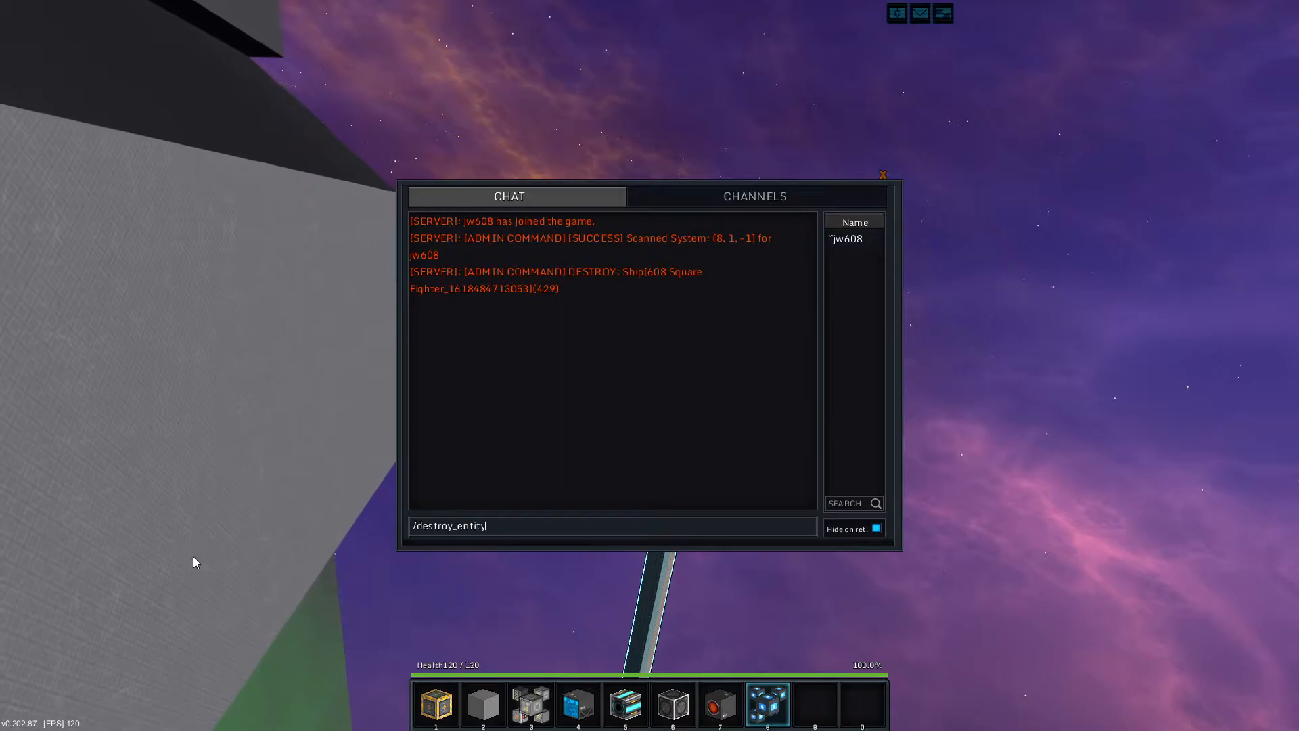
- Run the /destroy_entity admin command to destroy the 608 Square Fighter test ship
key(Return)
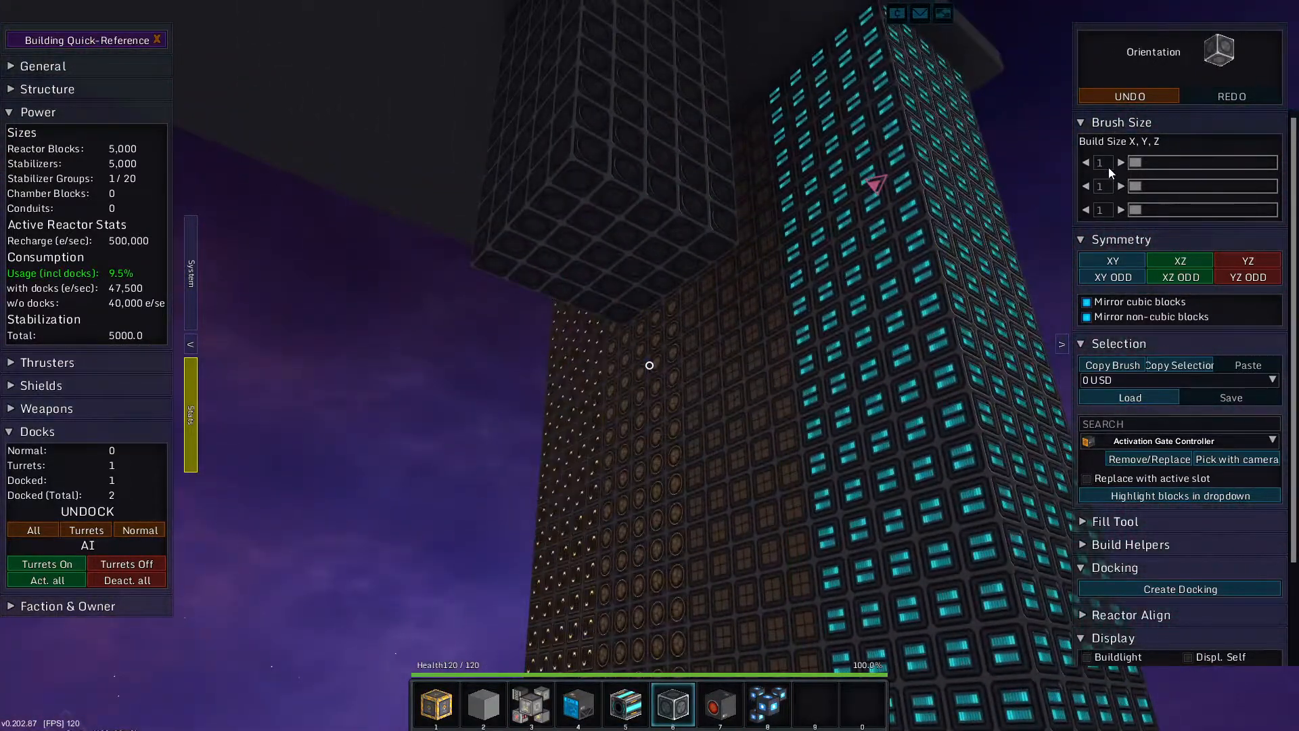
- Leave the station into open space and bring up the faction panel
click(1122, 162)
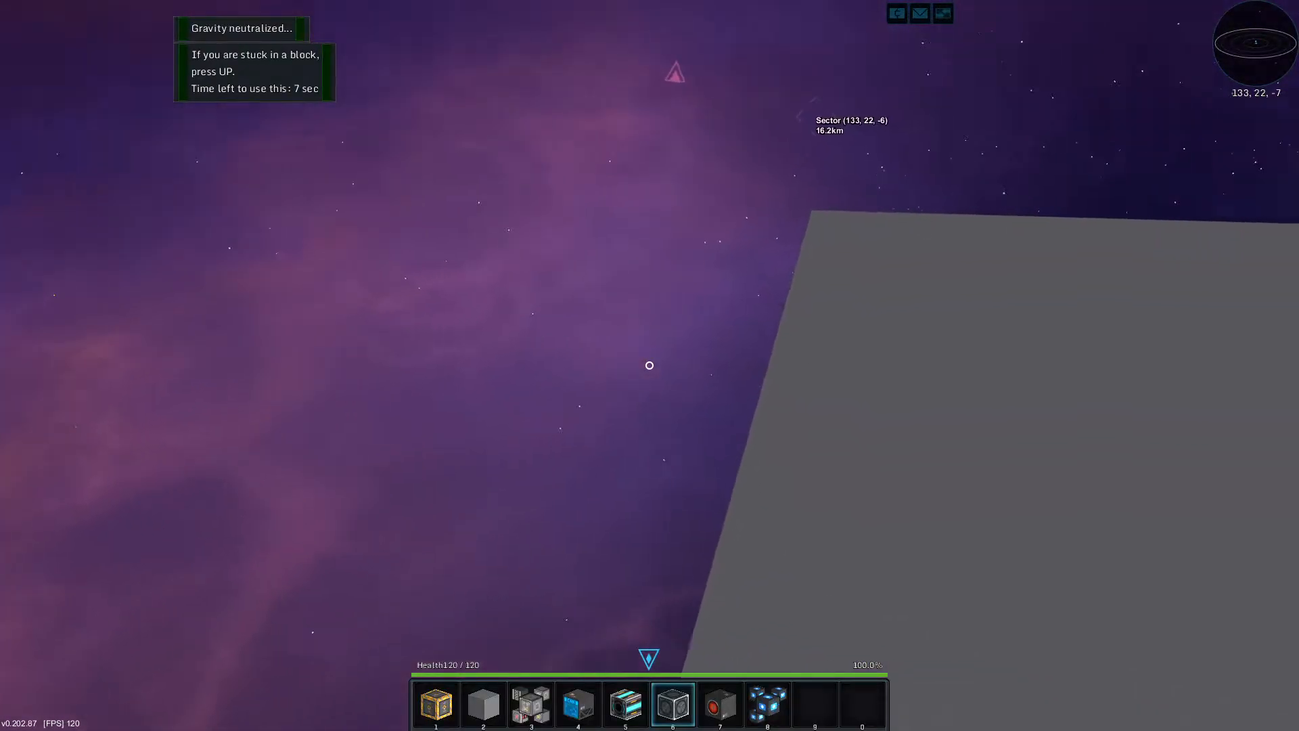
key(i)
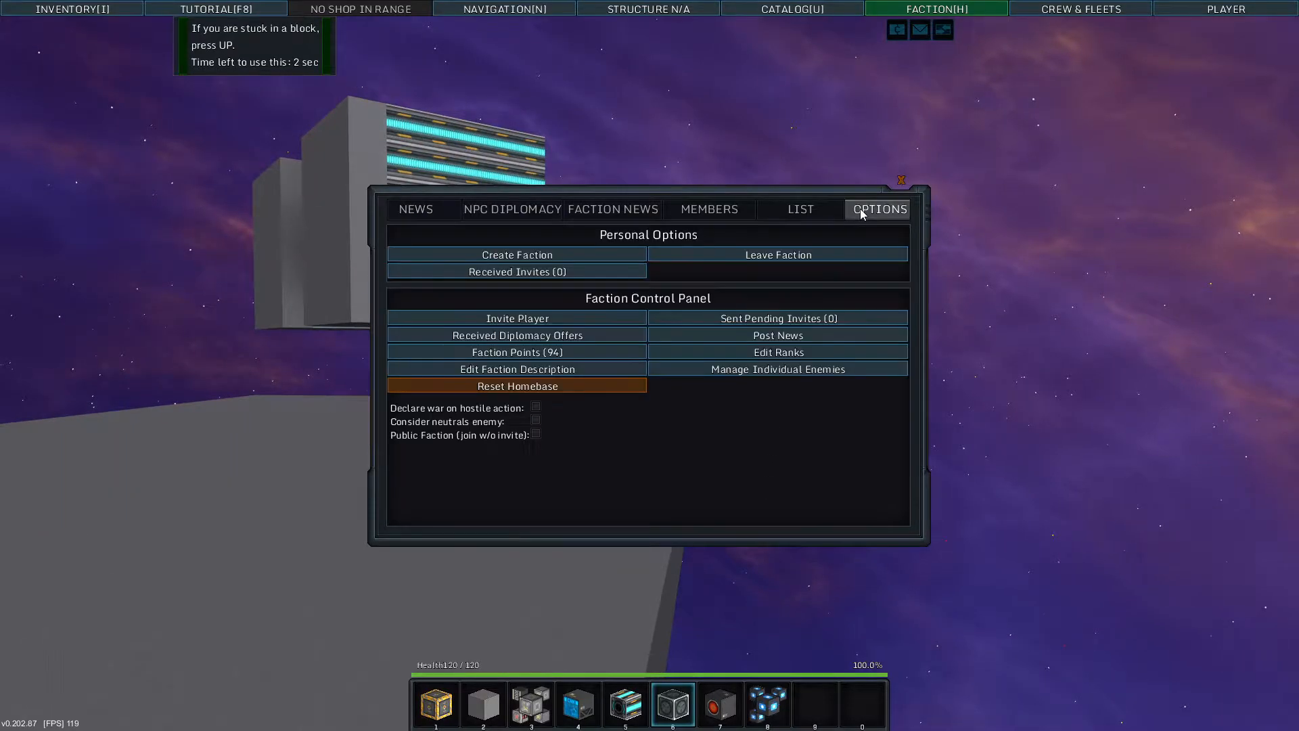
- Make the faction joinable without invite, leave the 608 Inc. faction, and close the faction menu
click(776, 254)
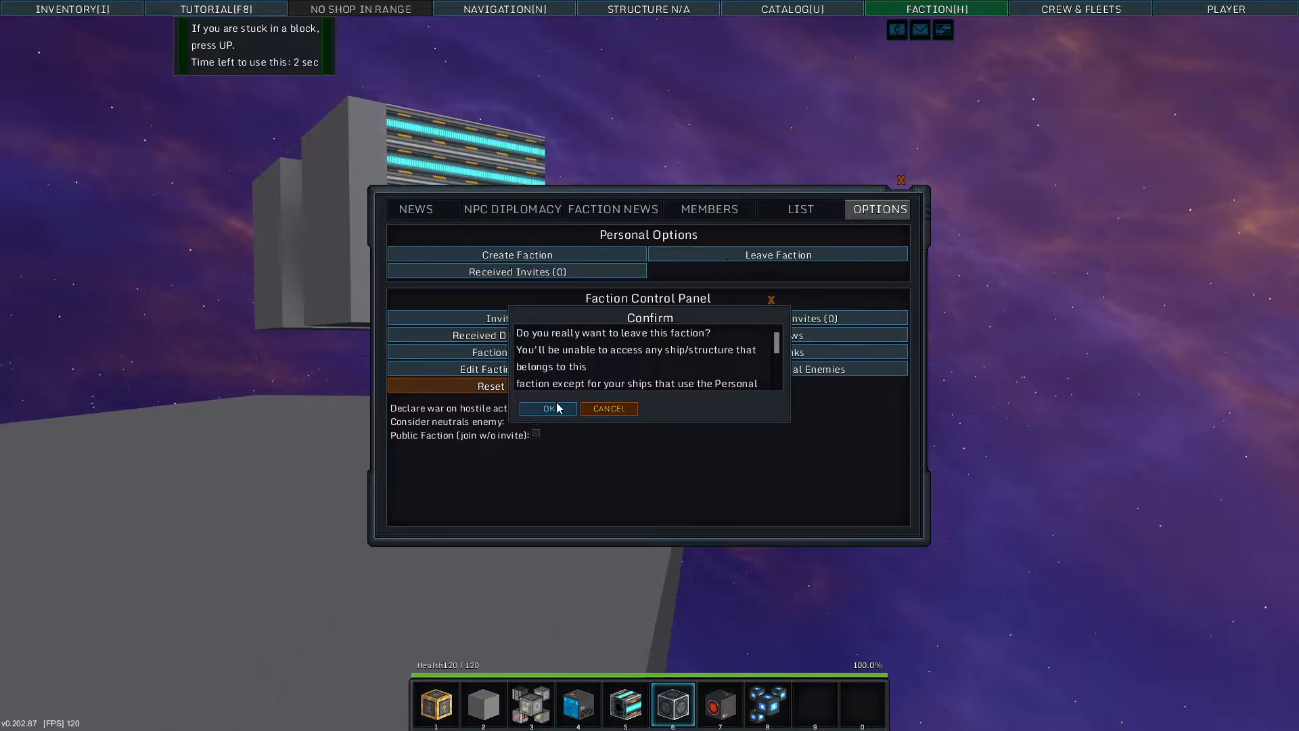
mouse_move(606, 404)
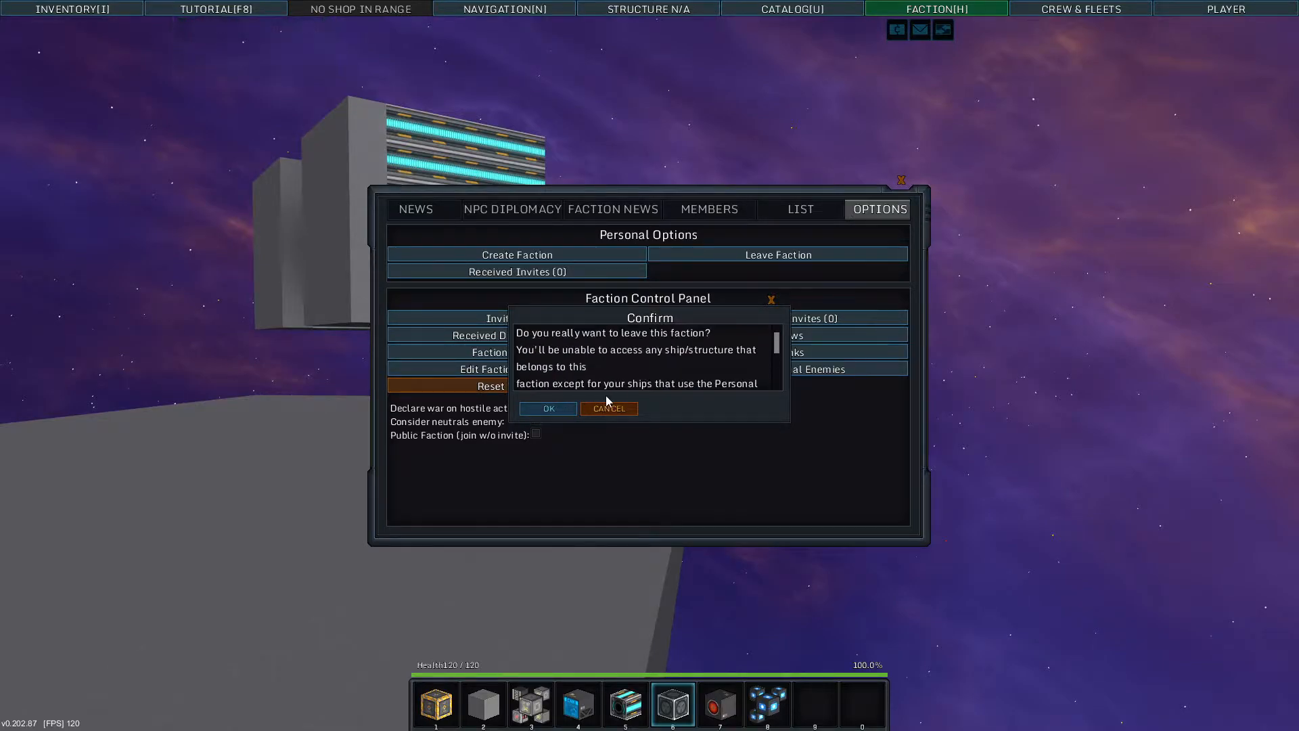
click(608, 407)
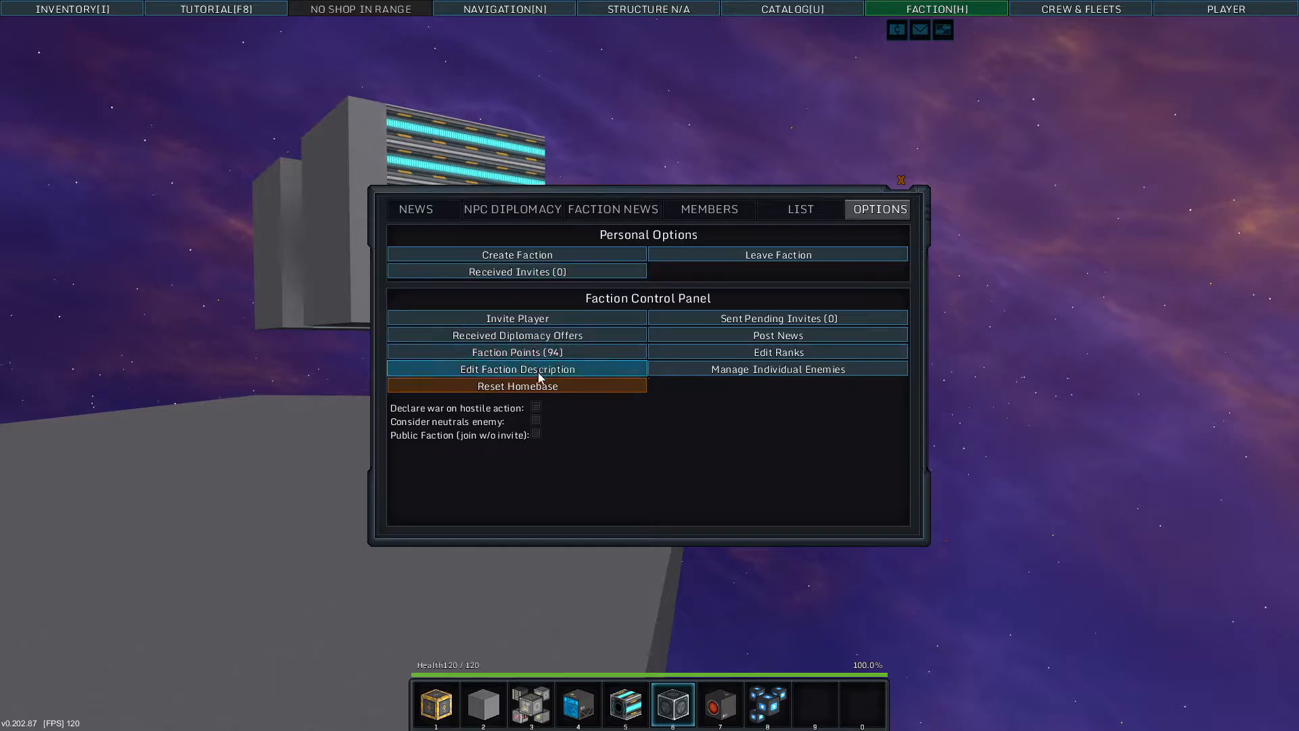
mouse_move(777, 368)
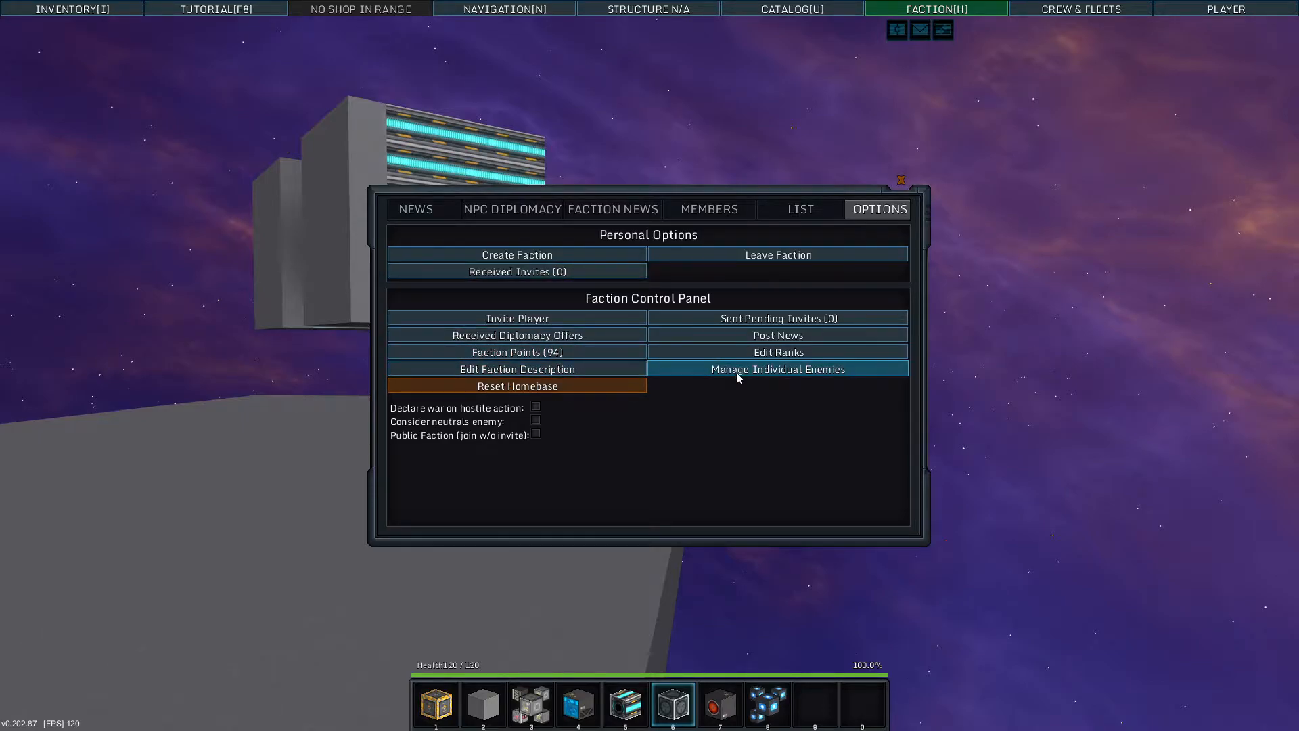
mouse_move(530, 445)
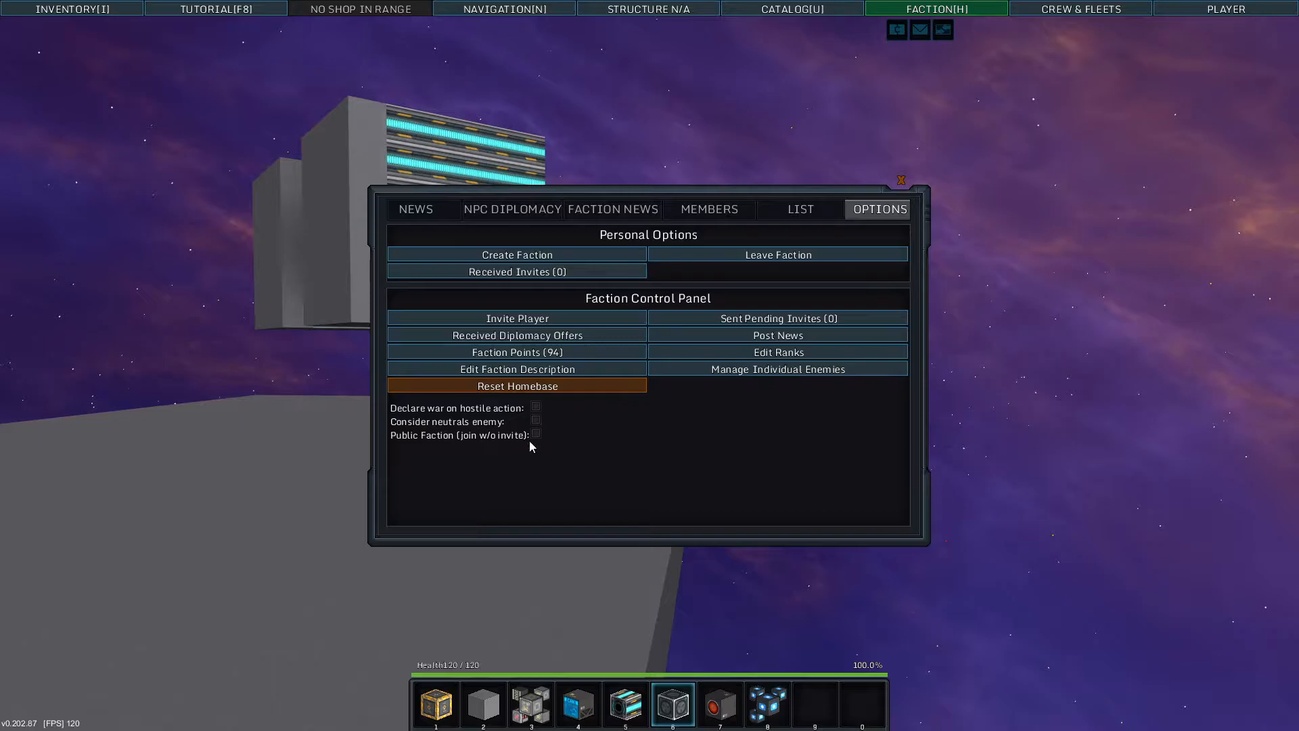
click(536, 433)
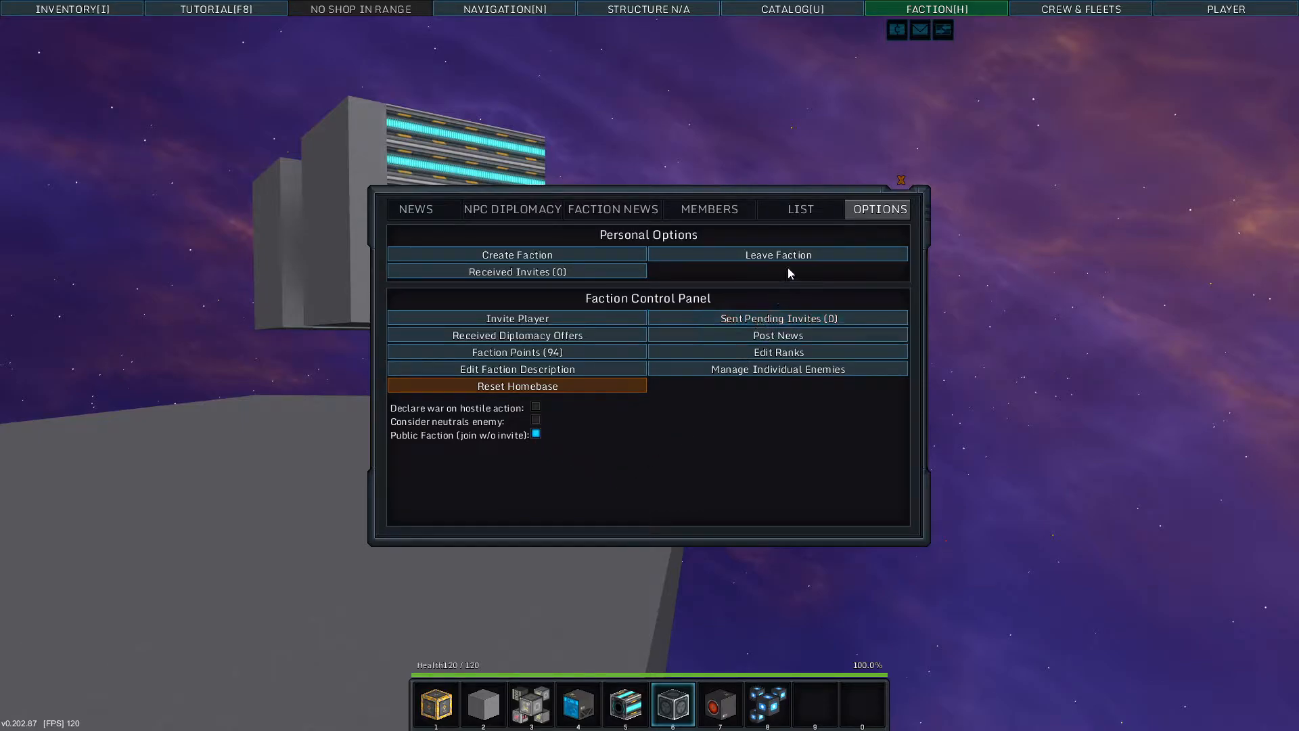
click(777, 255)
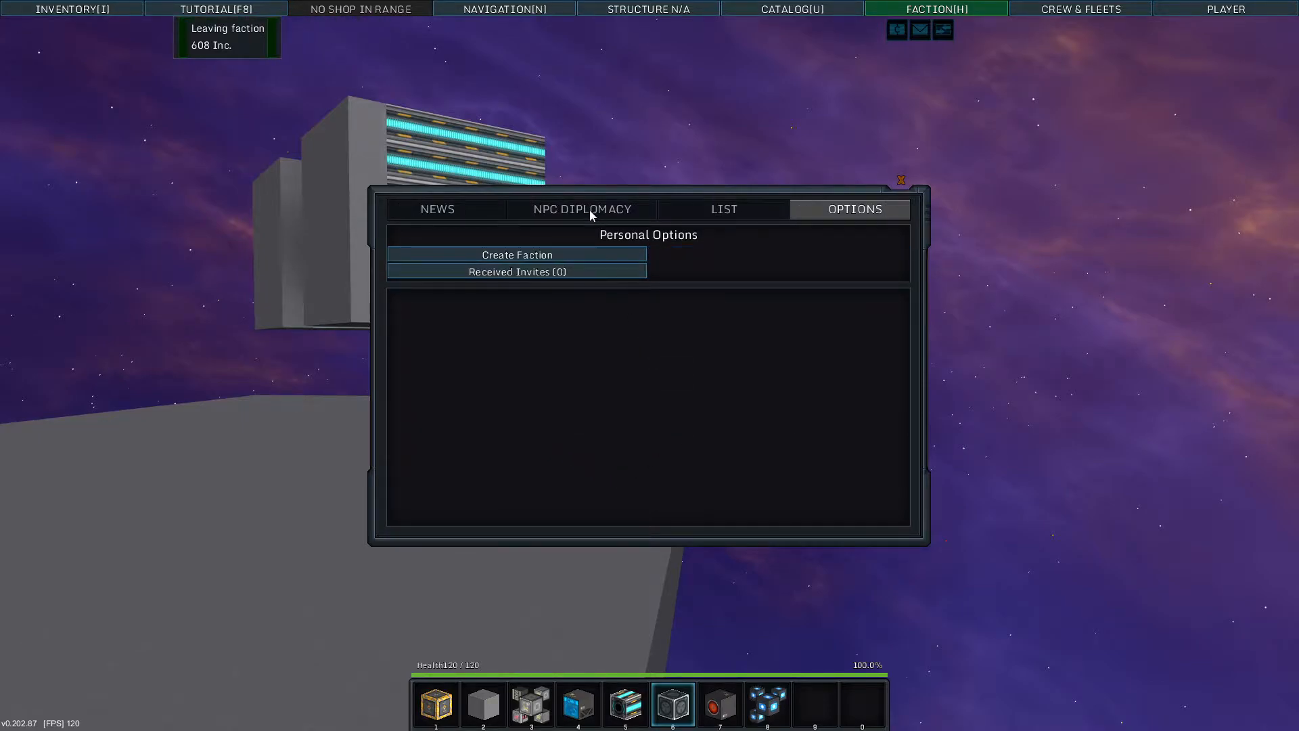
click(723, 208)
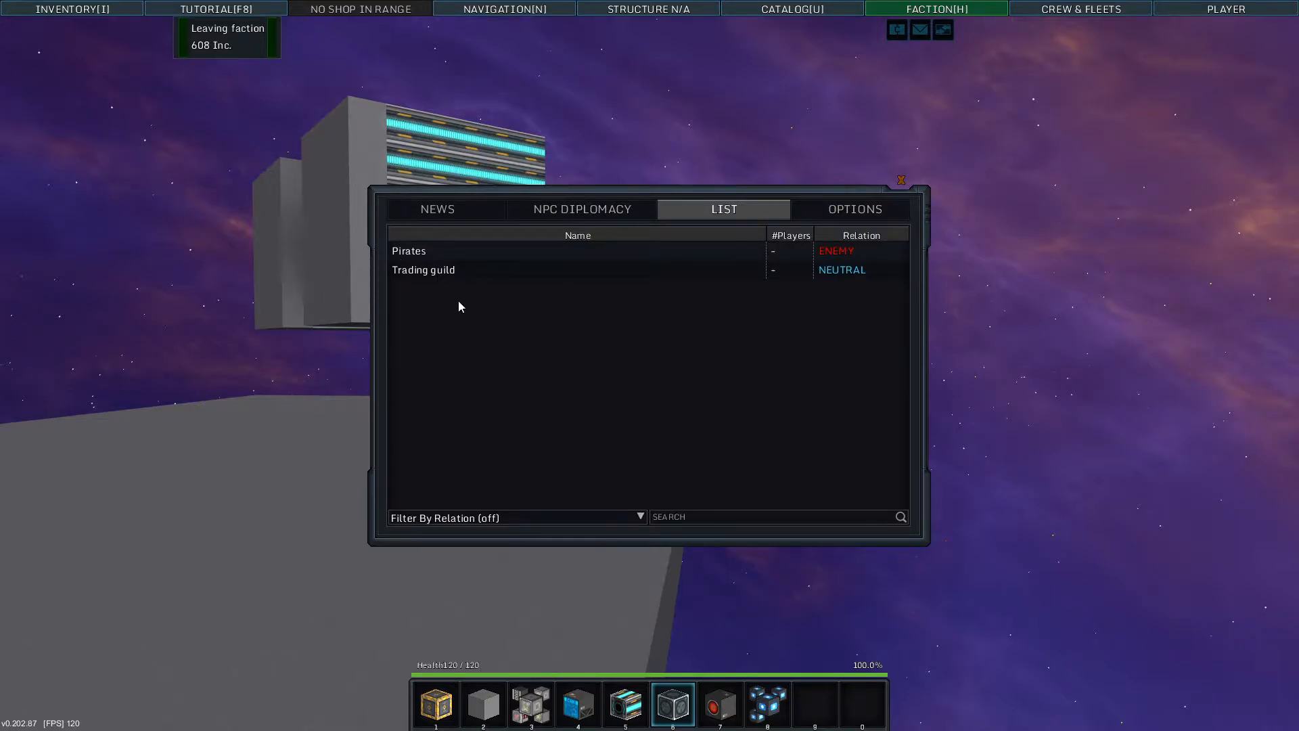
click(901, 180)
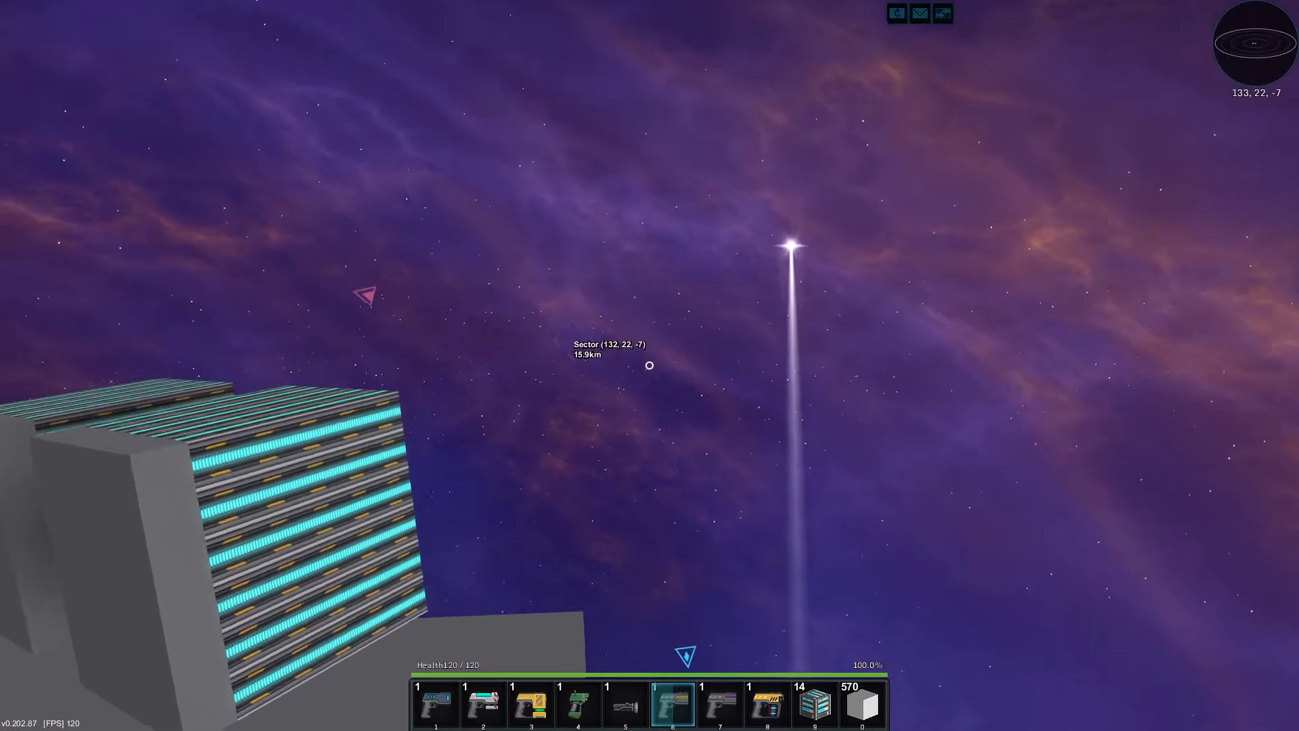
mouse_move(650, 365)
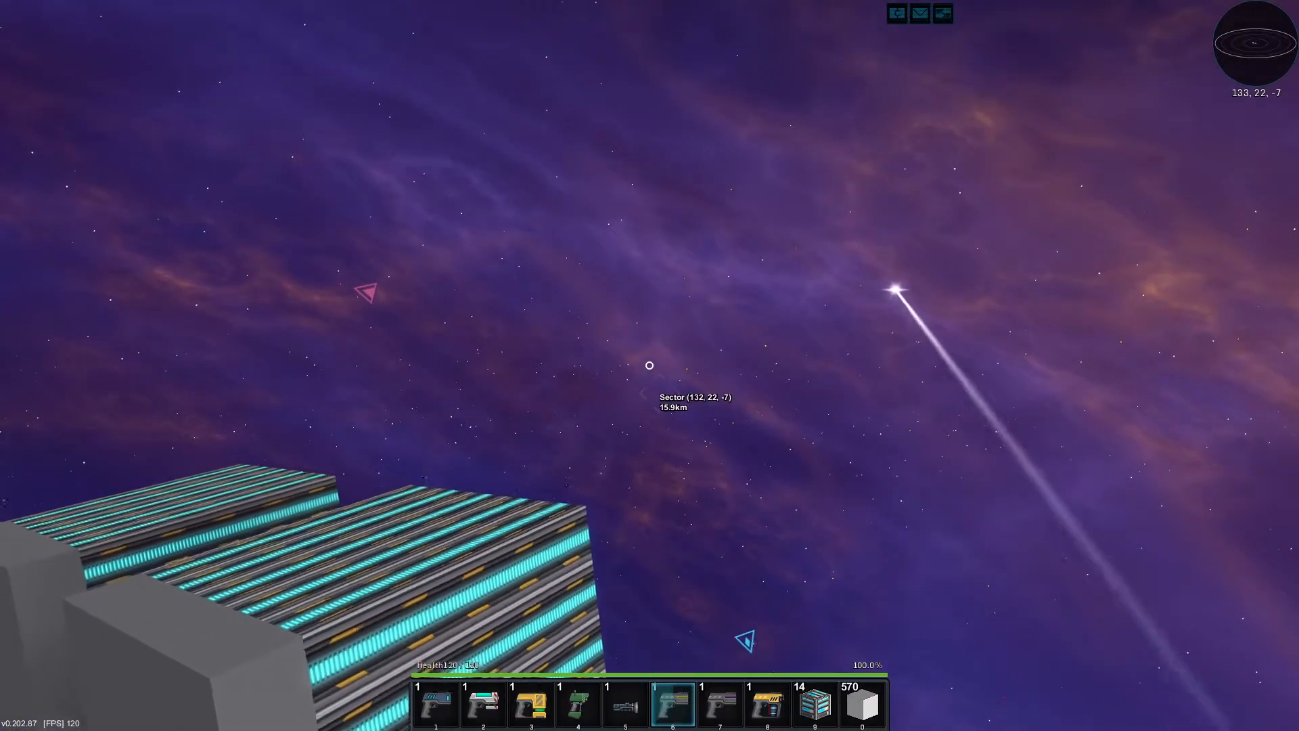
mouse_move(650, 366)
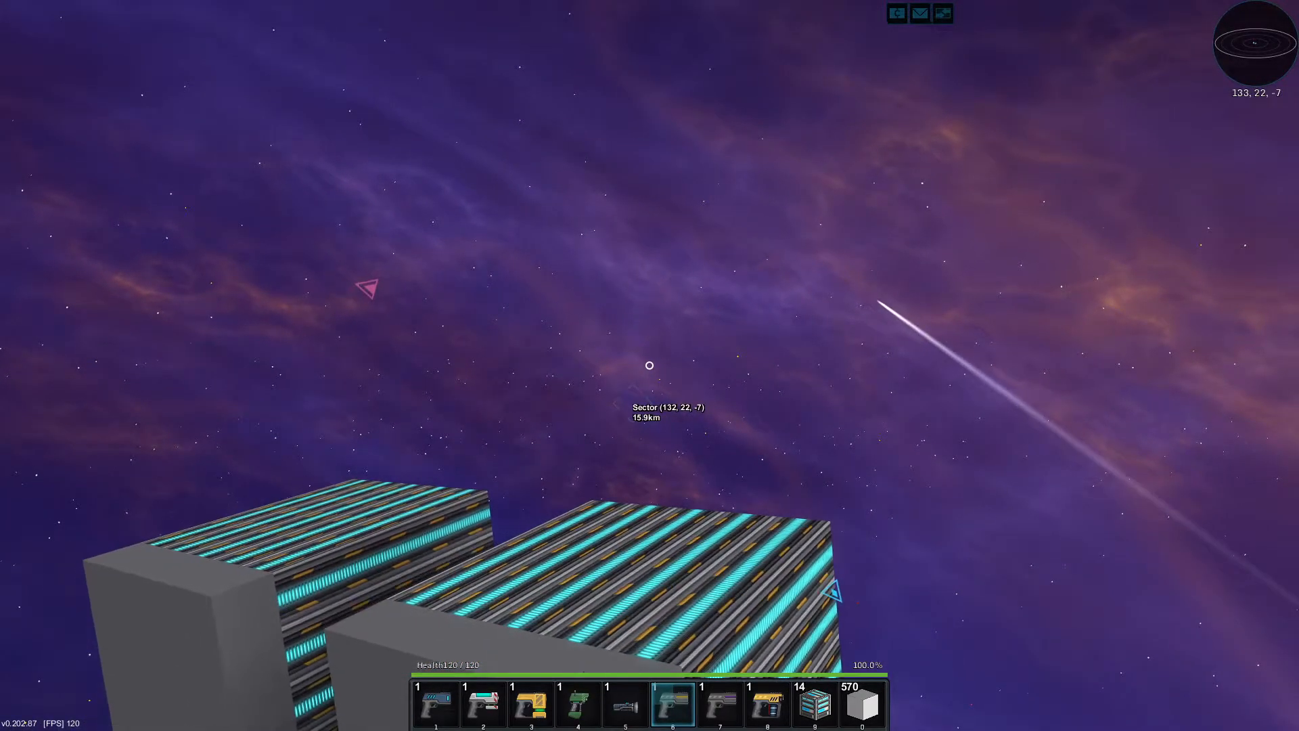
mouse_move(649, 365)
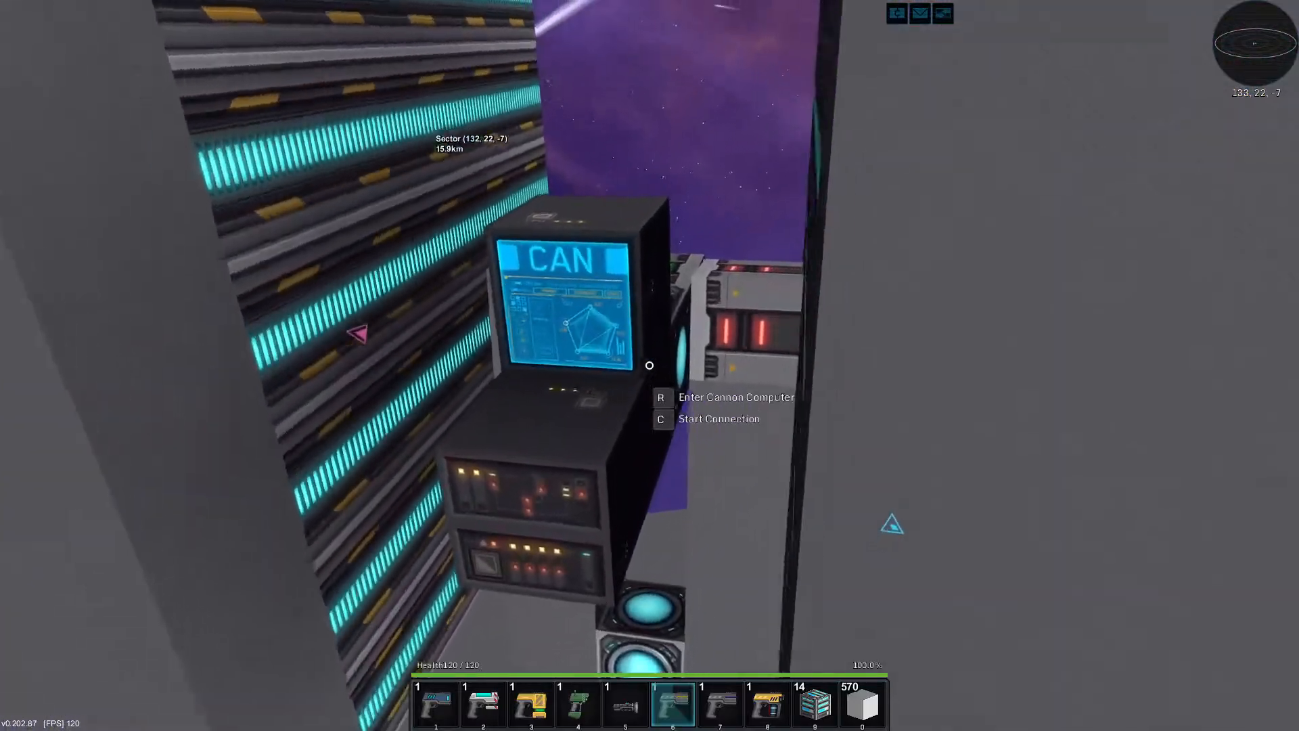
- Take control of the turret from its cannon computer and enter build mode on it
key(r)
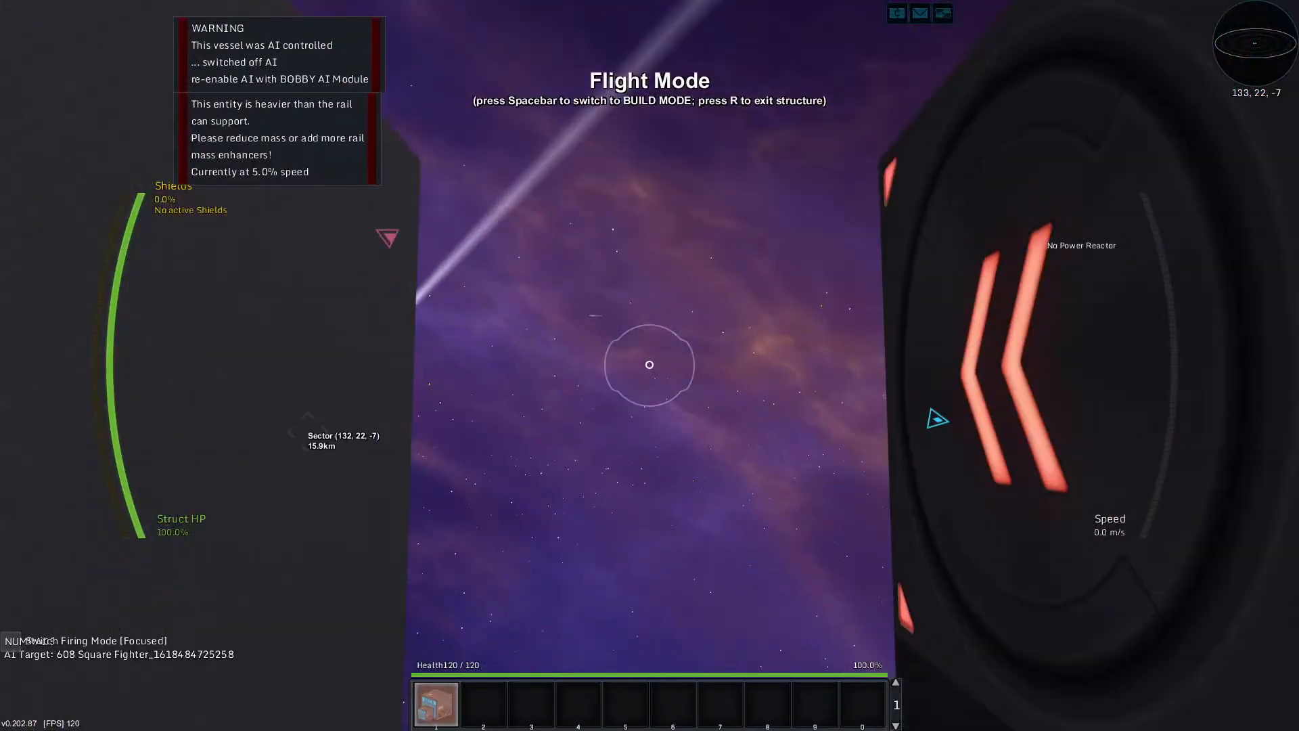
key(space)
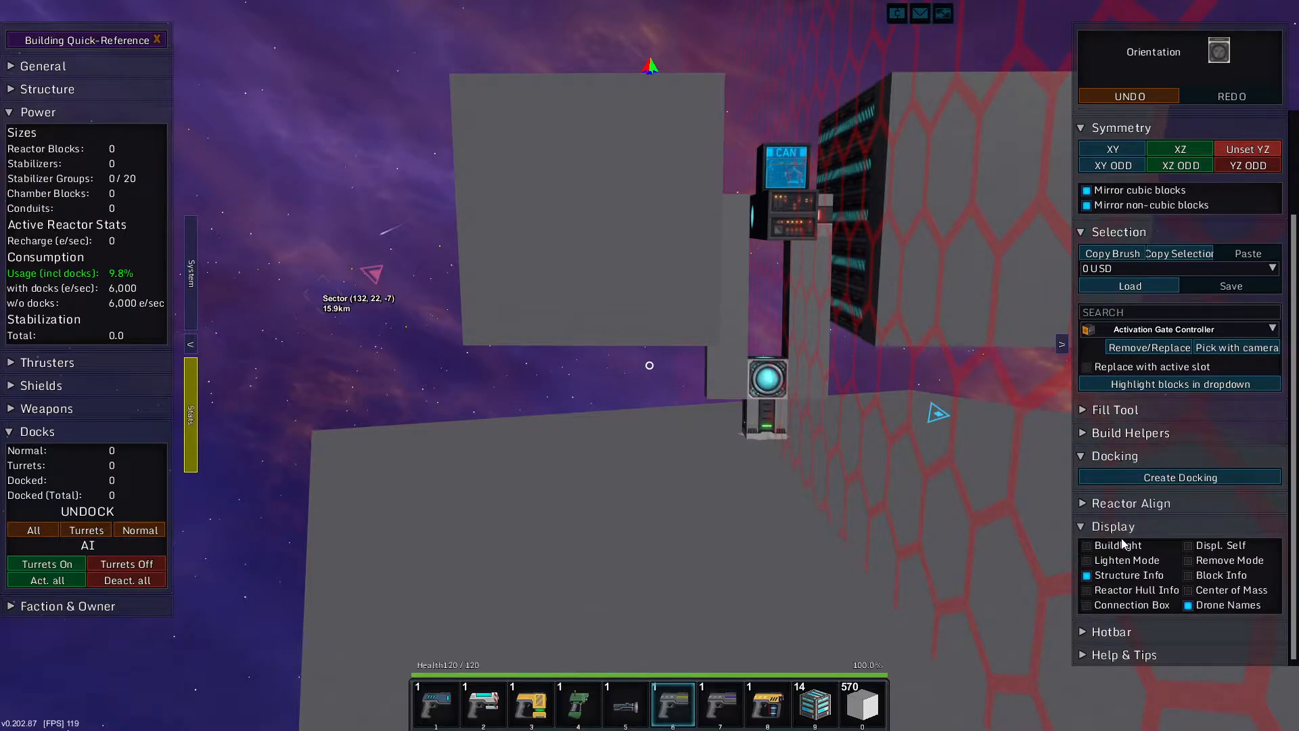
click(1191, 560)
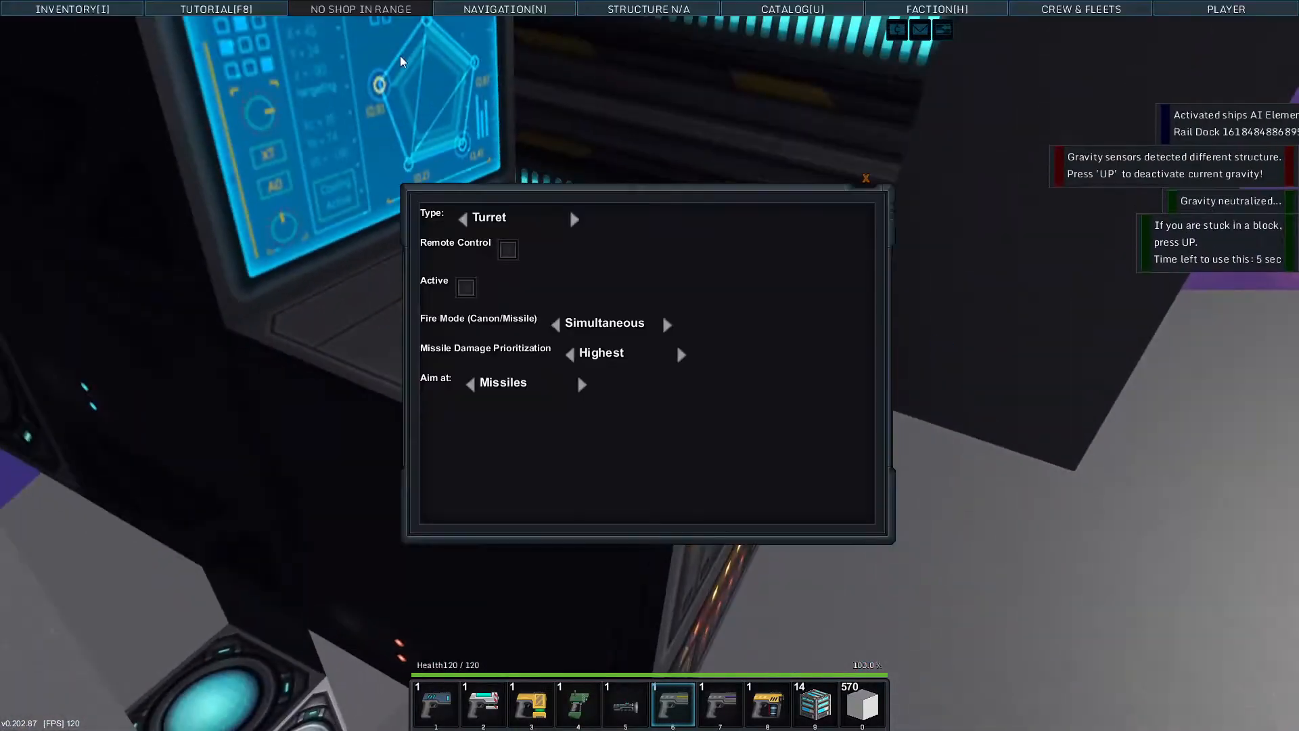
- Tick Active to switch the missile-aiming turret AI back on and close its settings
click(466, 287)
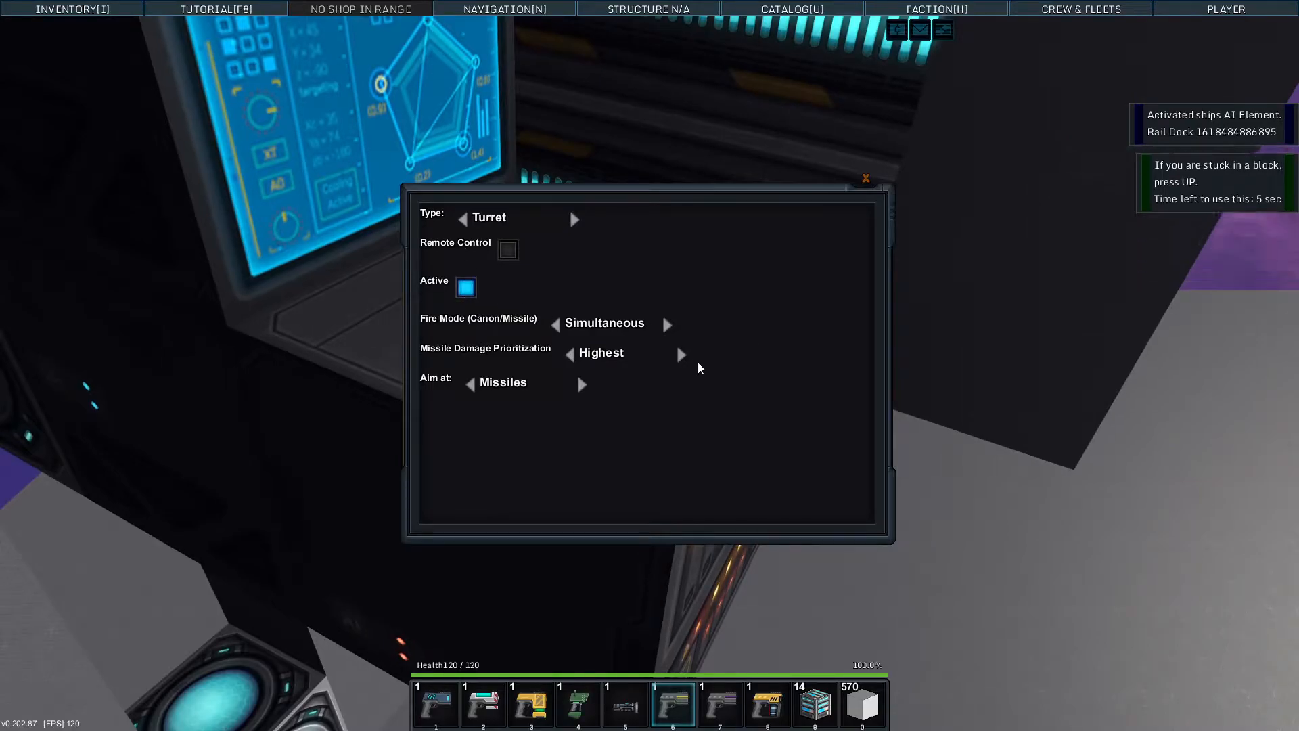
click(865, 179)
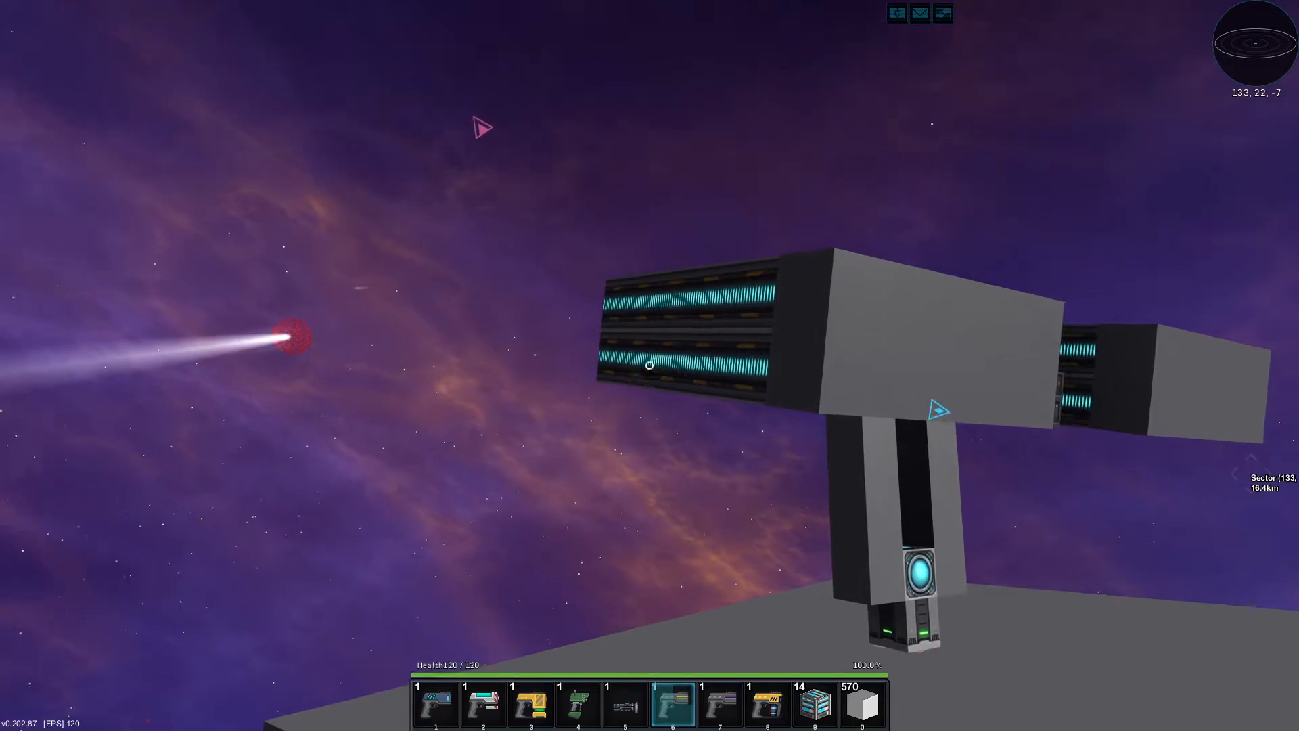
mouse_move(650, 364)
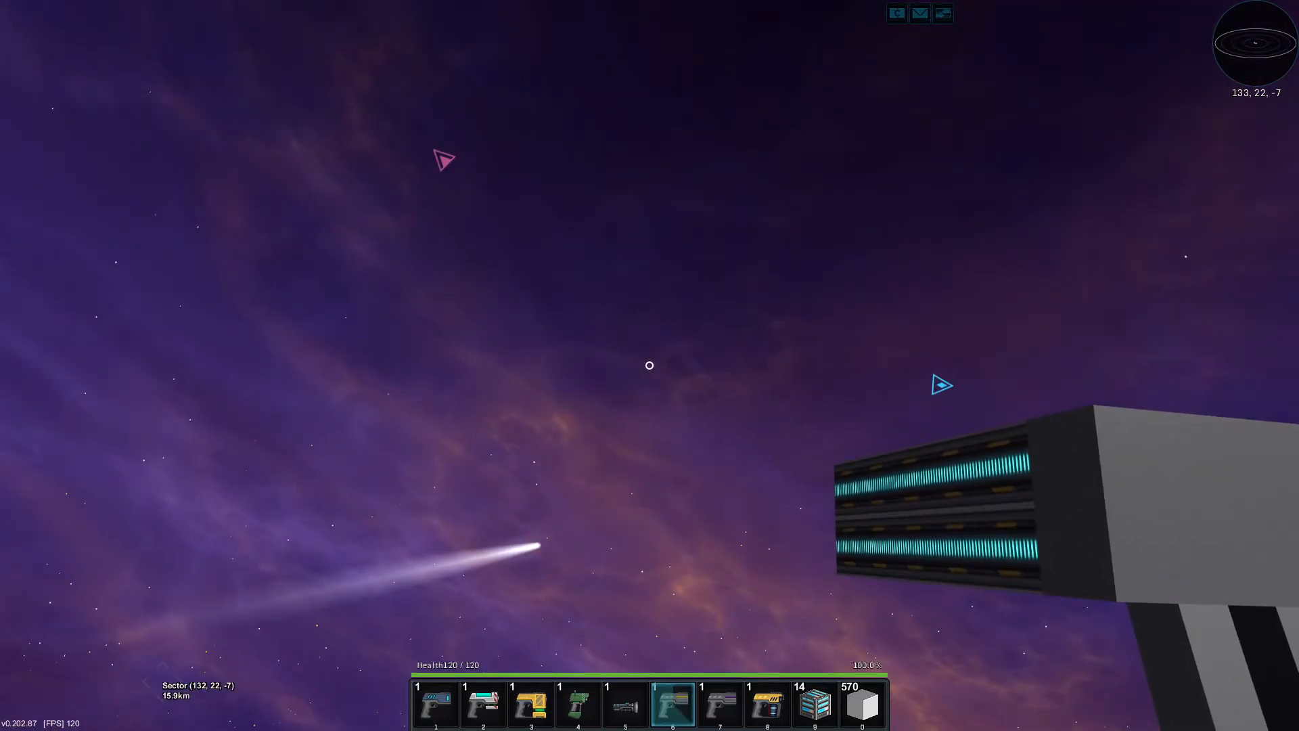
mouse_move(650, 364)
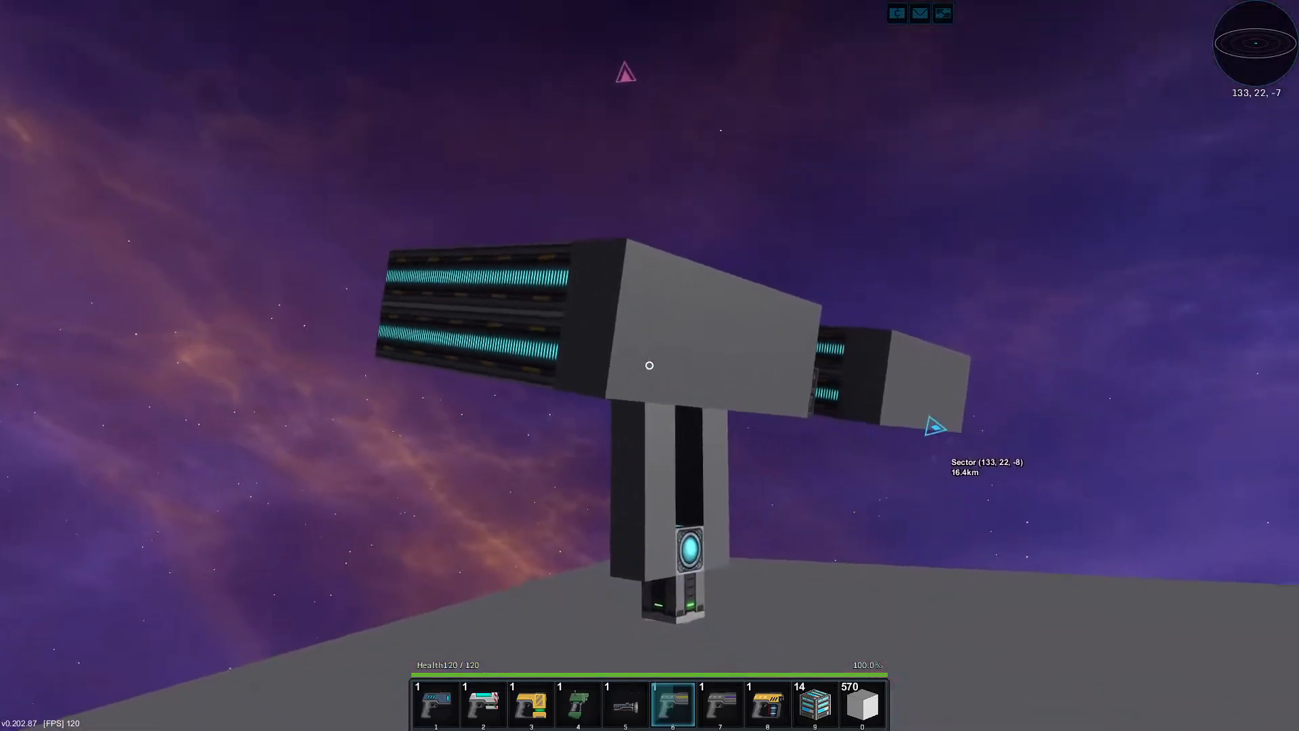
mouse_move(650, 366)
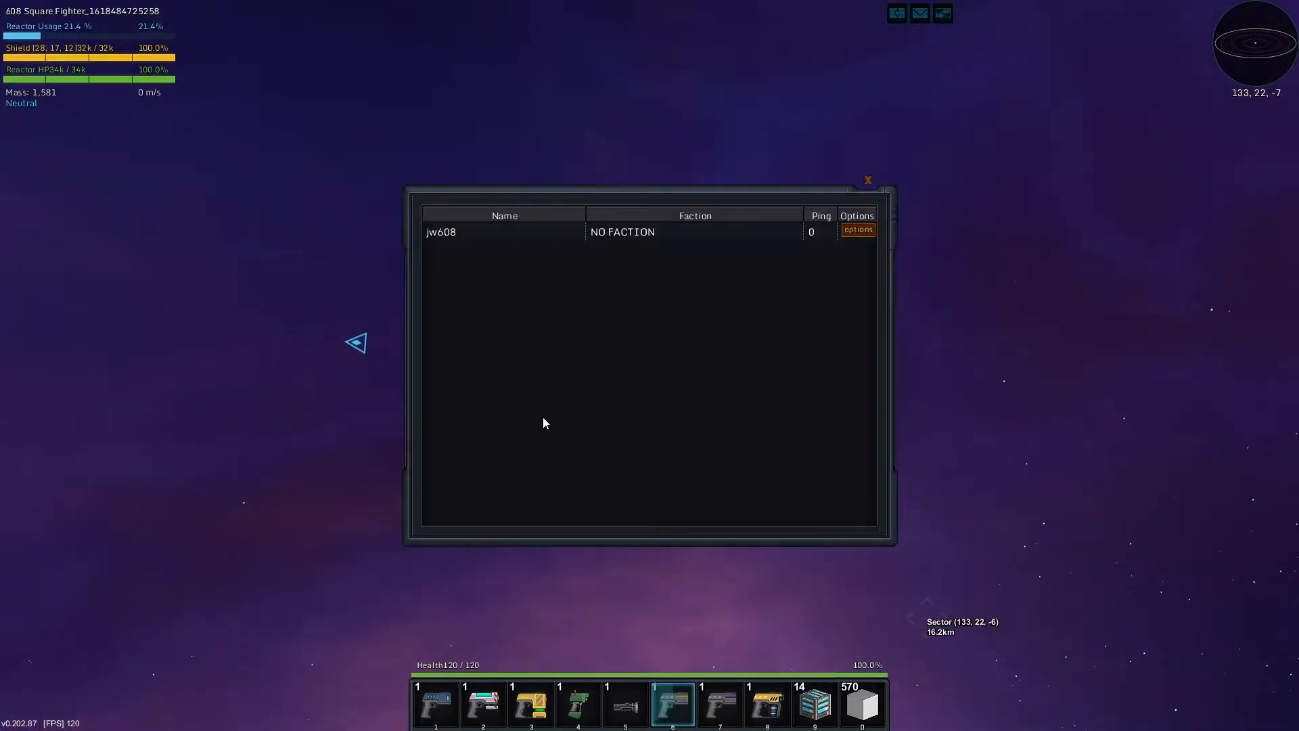
- Close the player list and leave the ship to reach the Spawn/Exit prompt
click(866, 180)
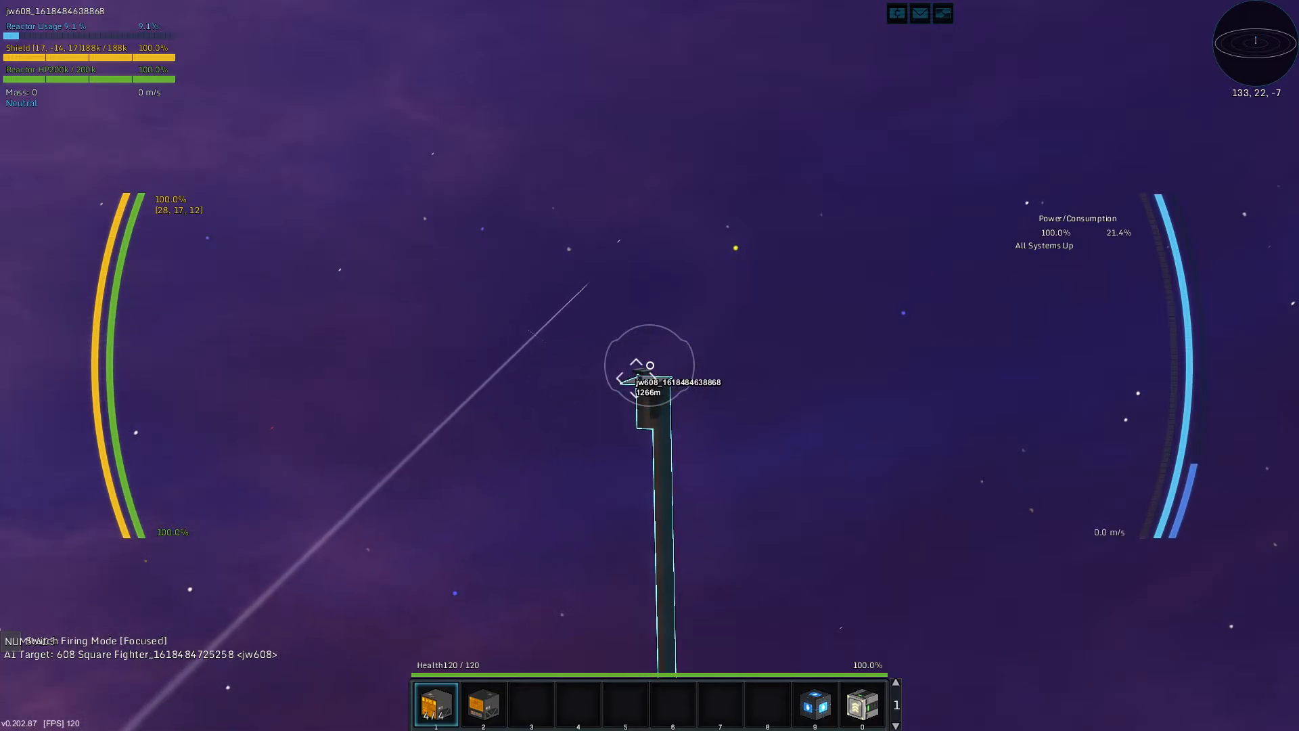
key(Escape)
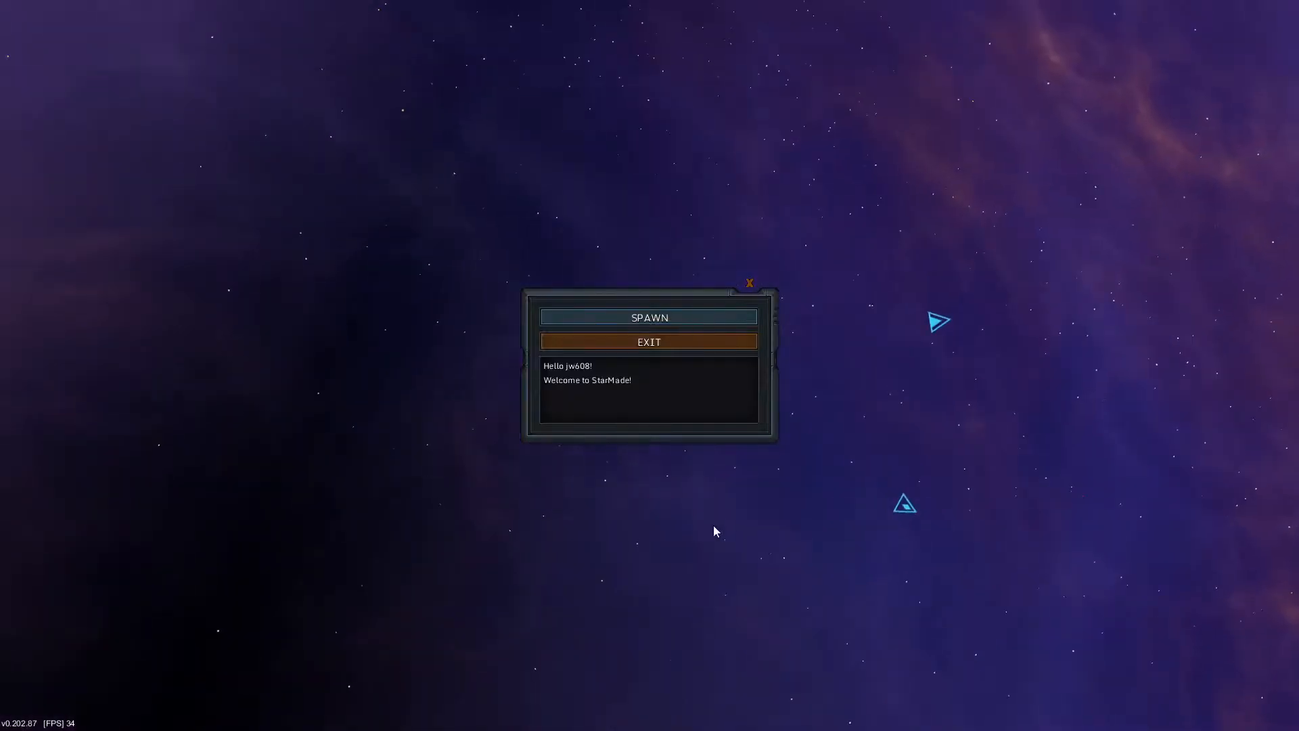
- Spawn back in, take control of the ship from its core, and fly toward the turret platform
click(648, 316)
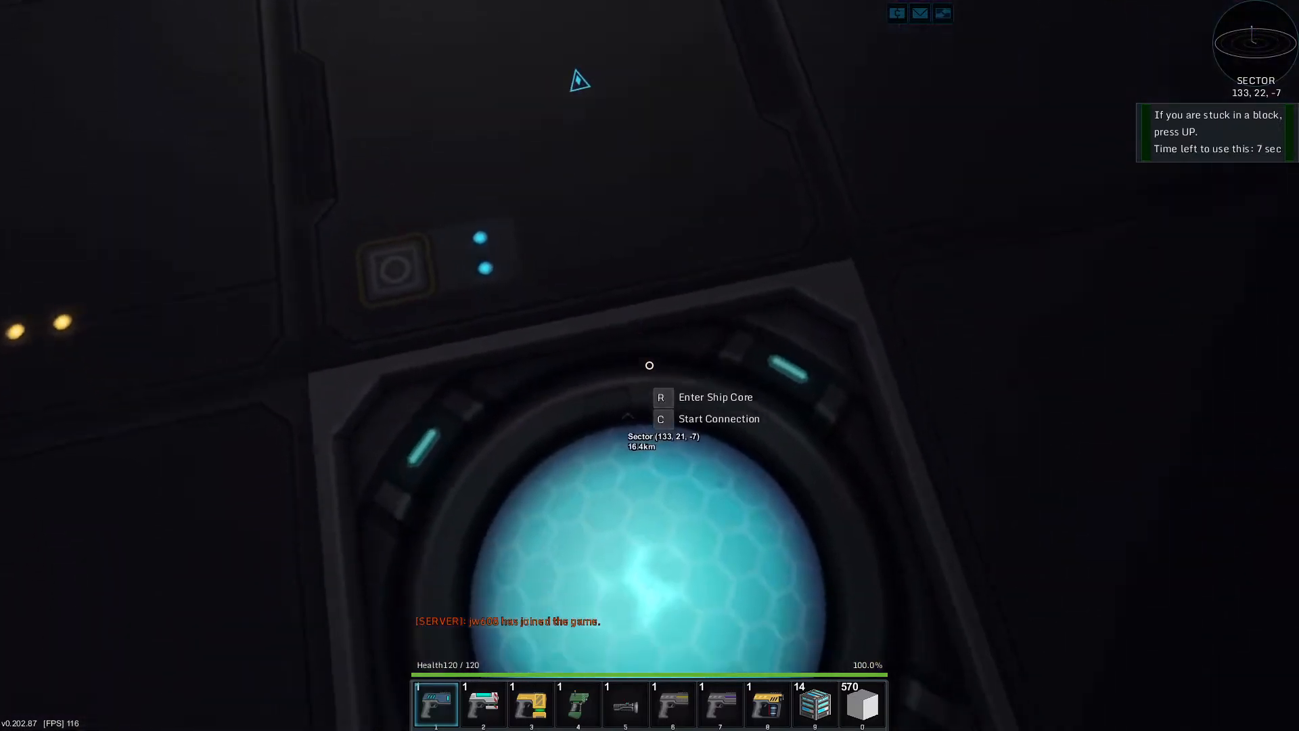
key(r)
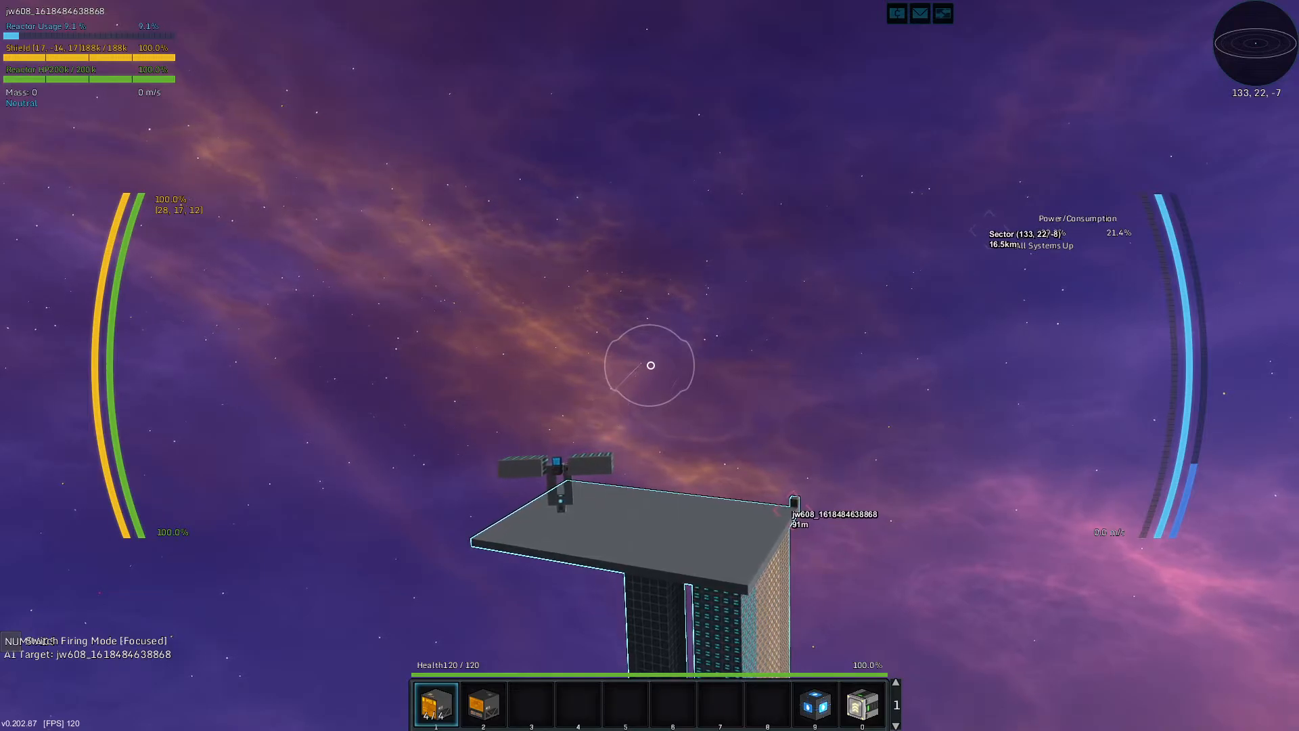
click(651, 365)
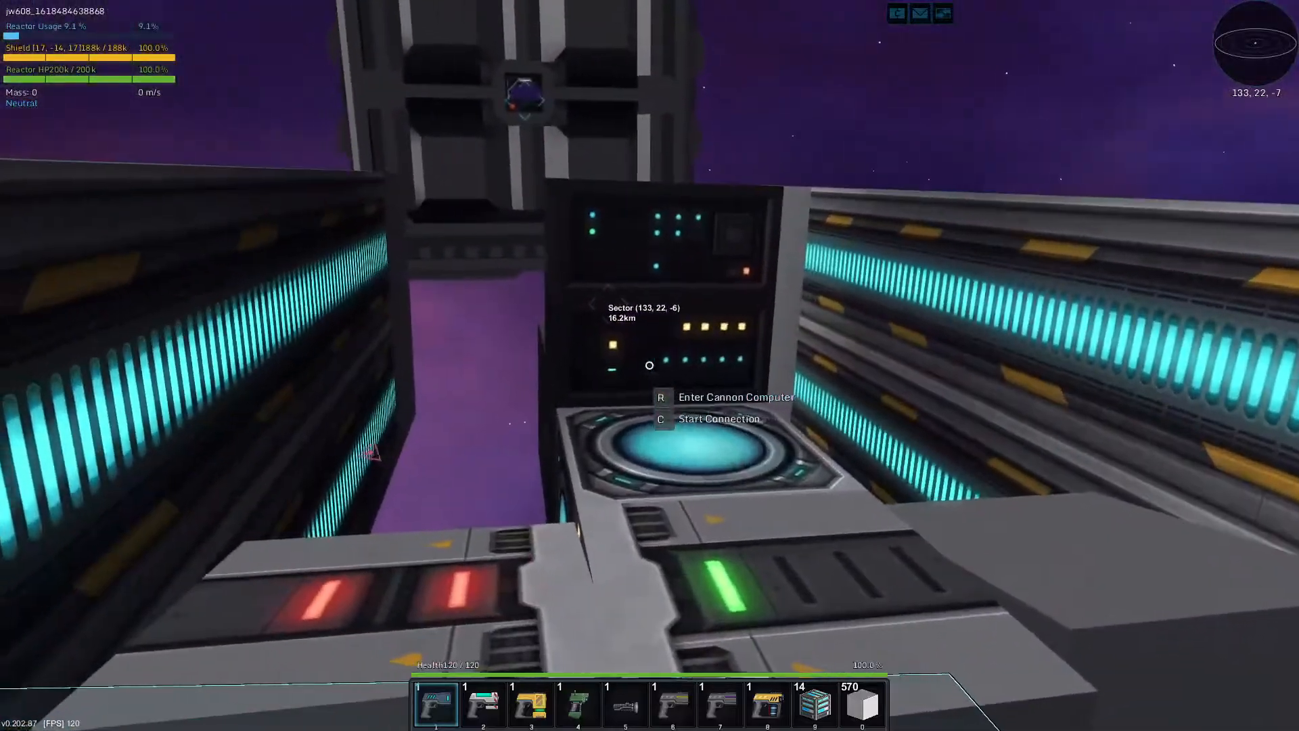
- Set the turret AI fire mode to Volley and switch the AI back on
key(r)
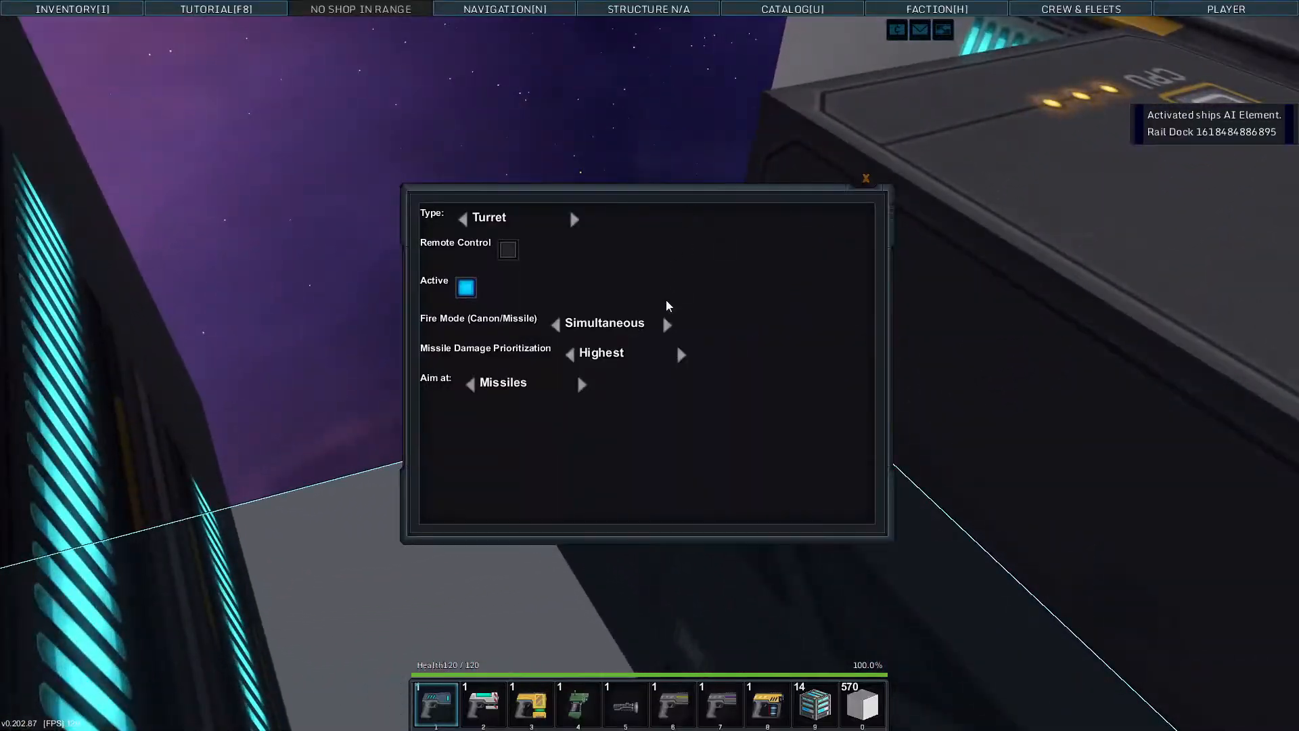
click(466, 287)
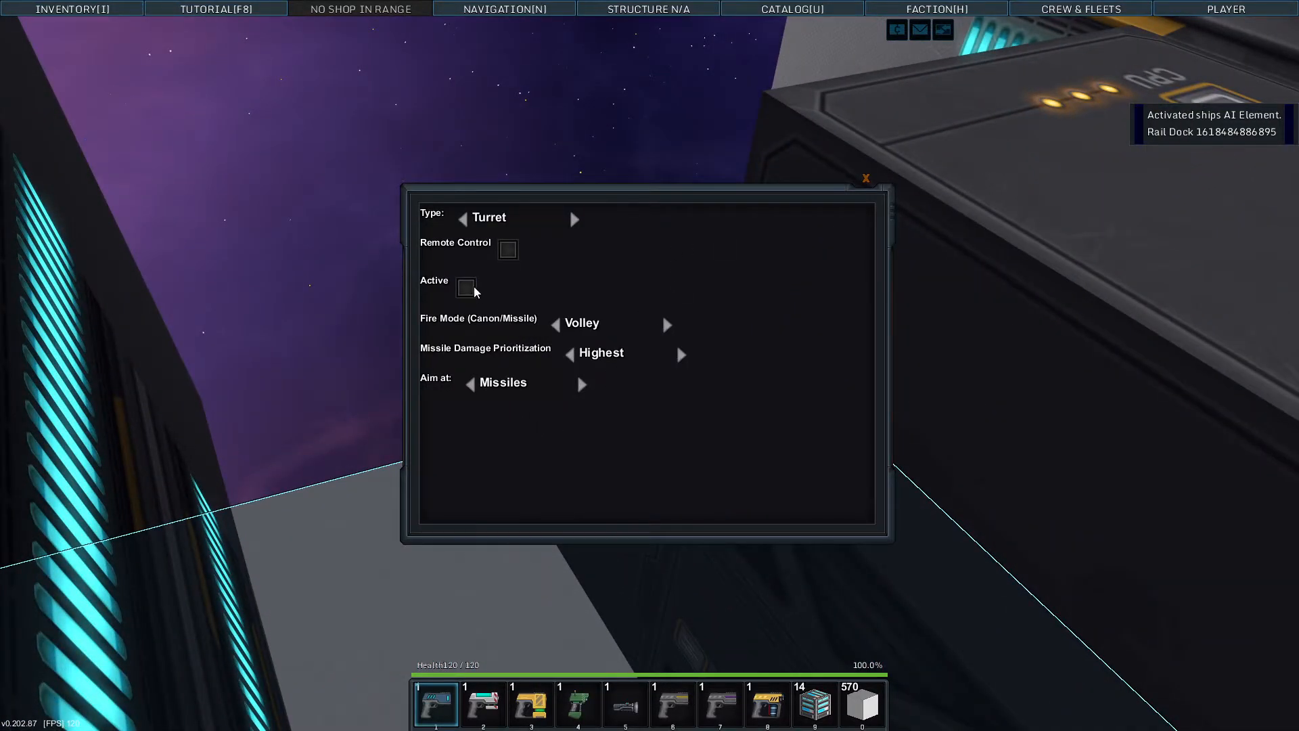
click(864, 179)
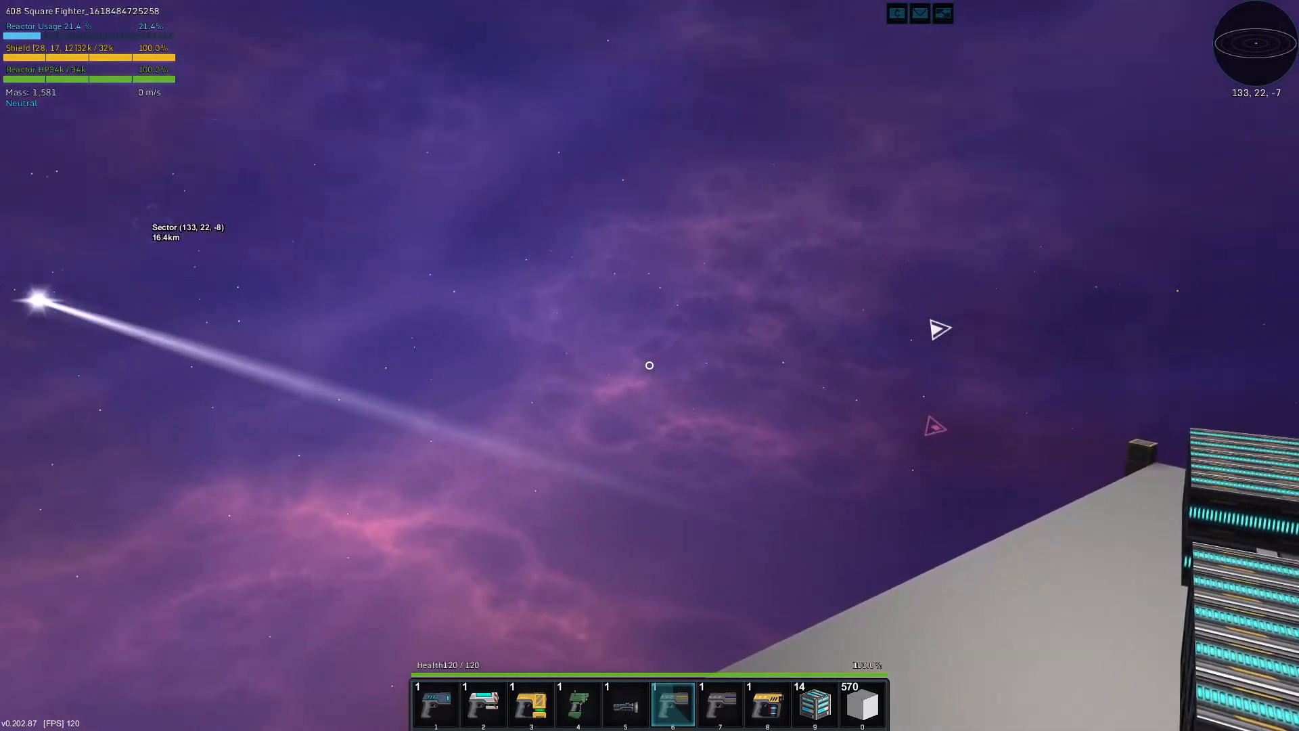
mouse_move(650, 365)
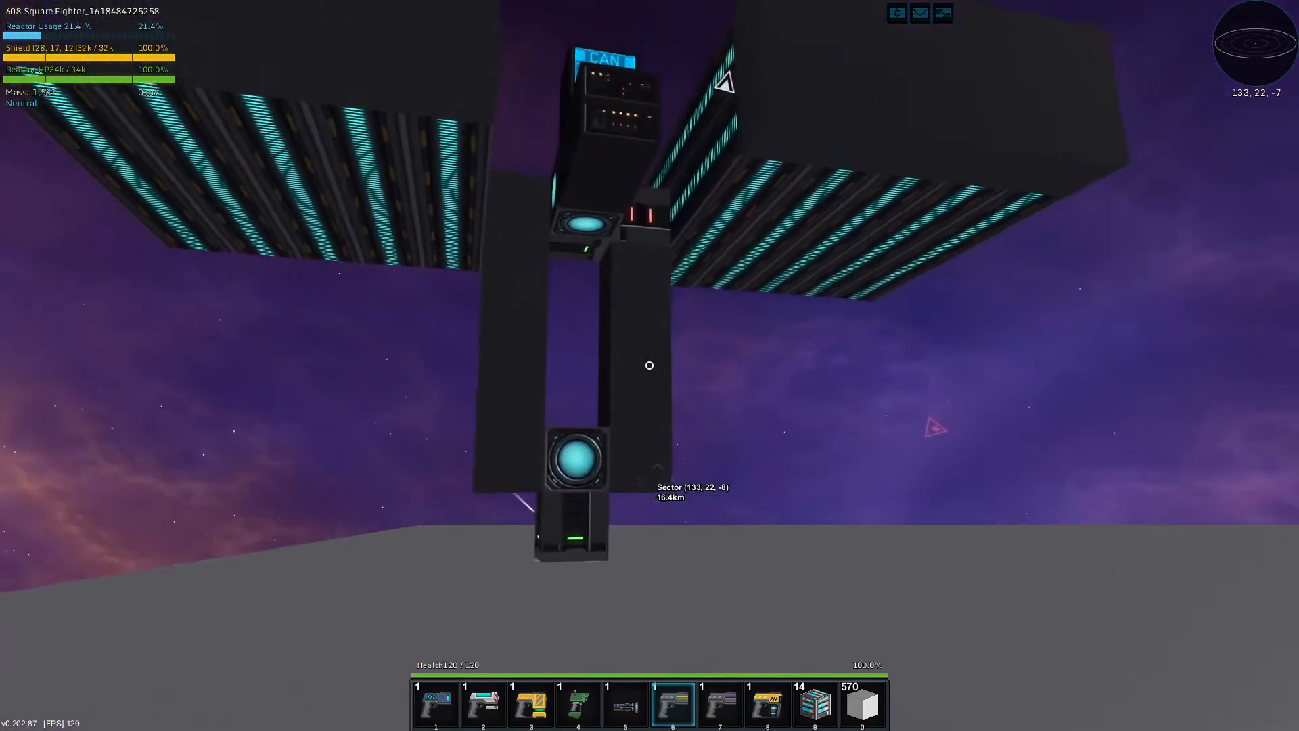
mouse_move(650, 366)
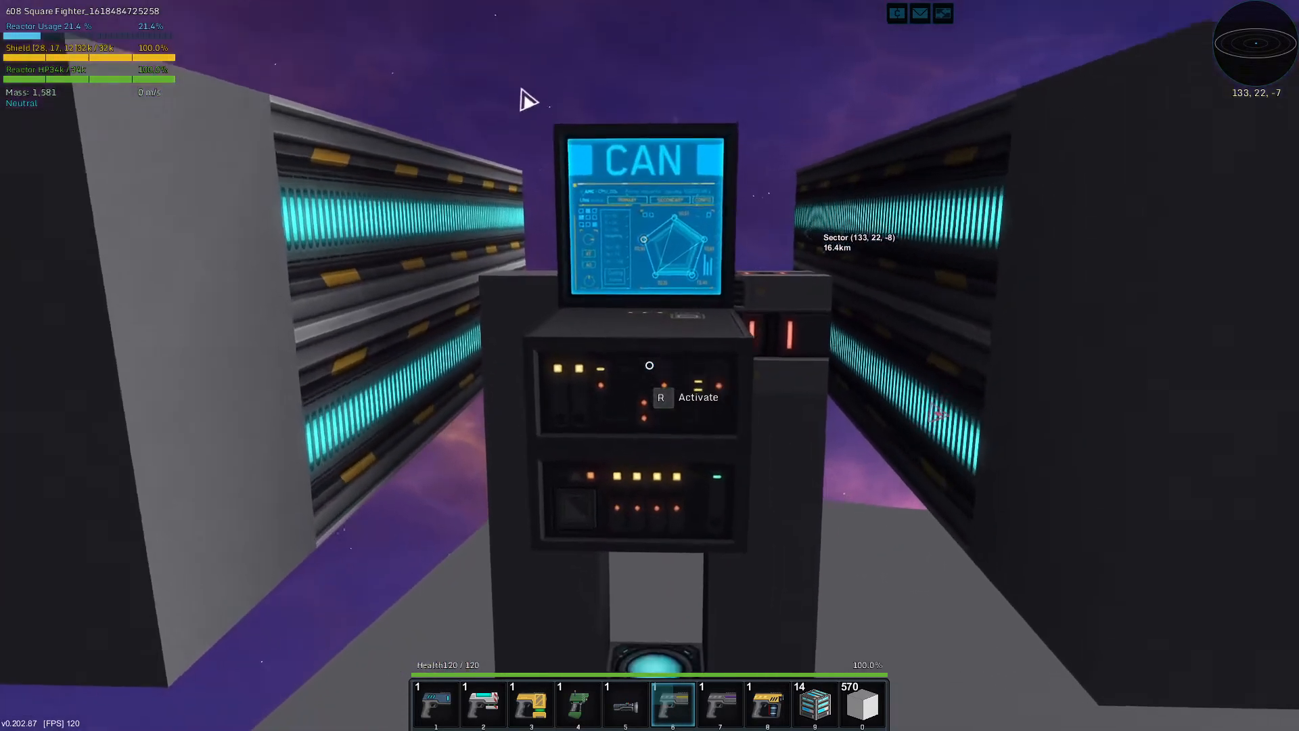
- Bring up the turret AI settings showing Simultaneous fire, active, aiming at missiles
key(r)
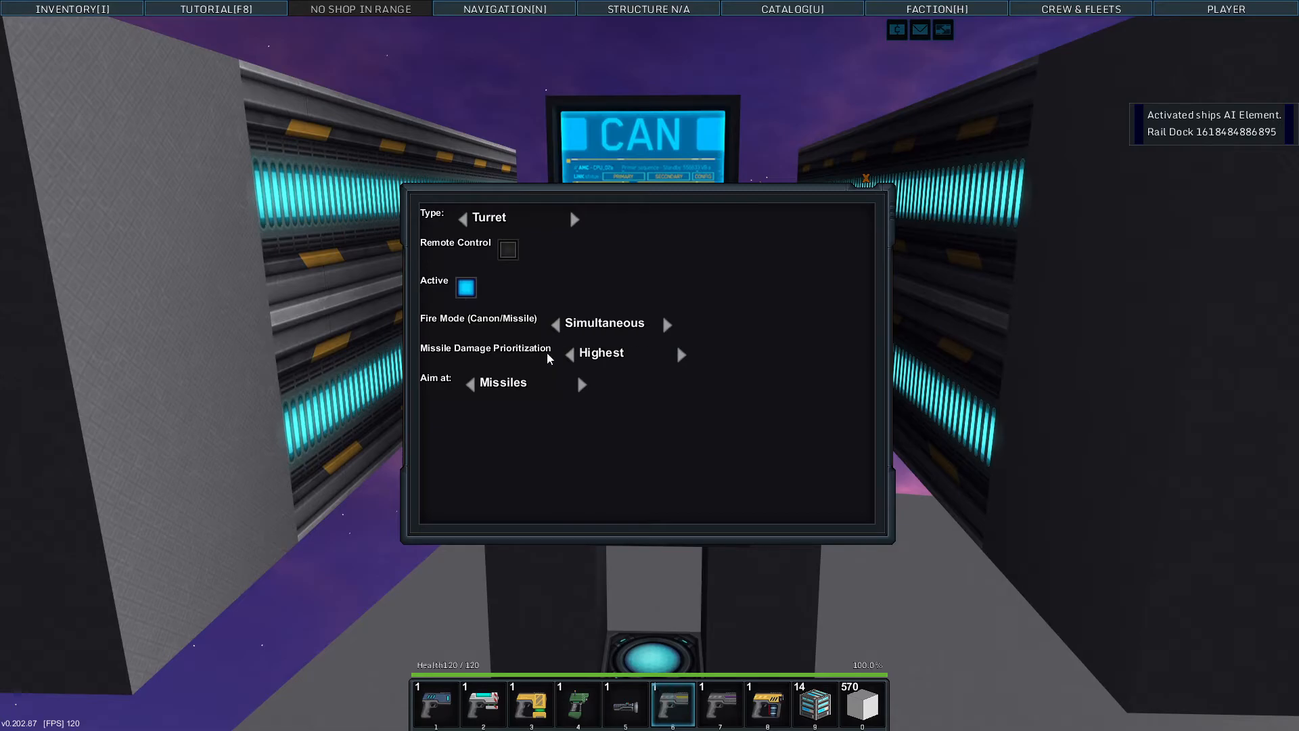